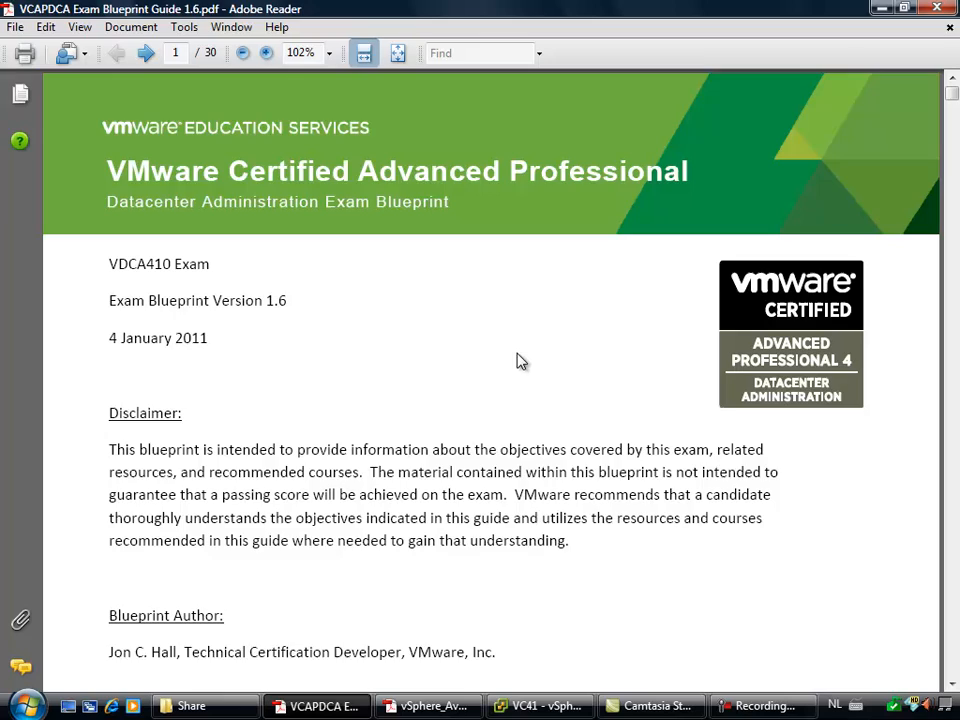
Scroll the exam blueprint to Objective 4.1 and highlight 'Create a custom slot size configuration'
scroll(down, 3)
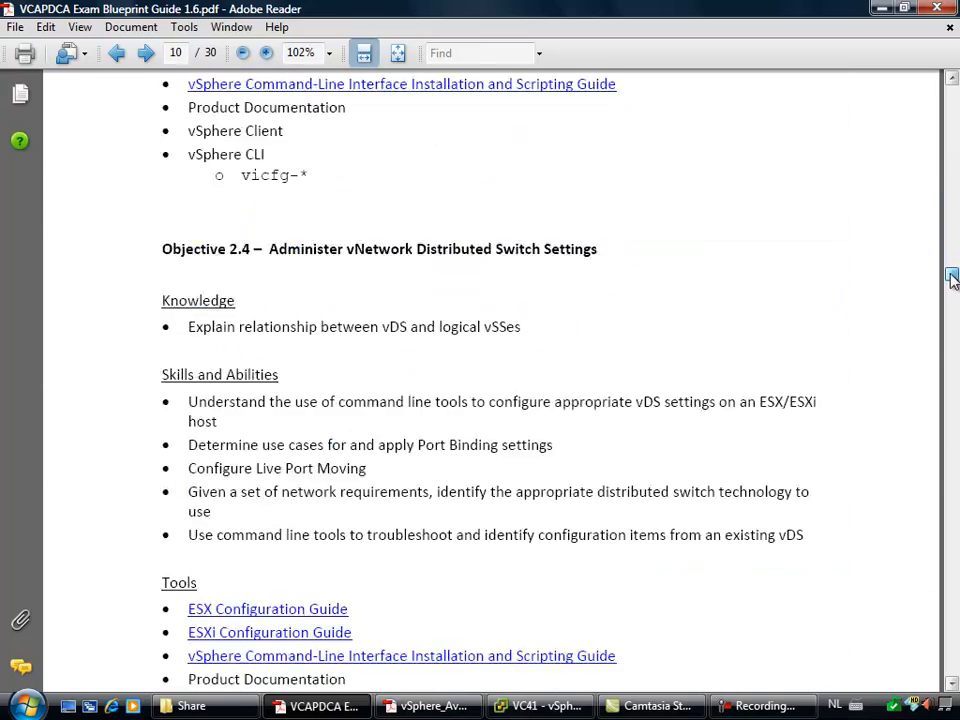
scroll(down, 3)
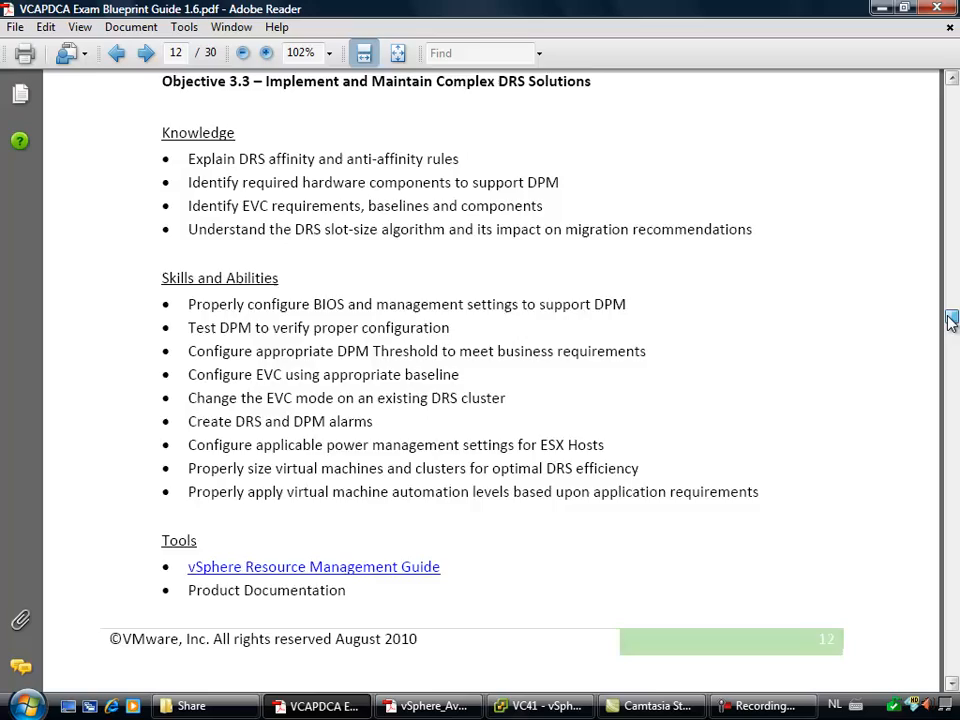
scroll(down, 3)
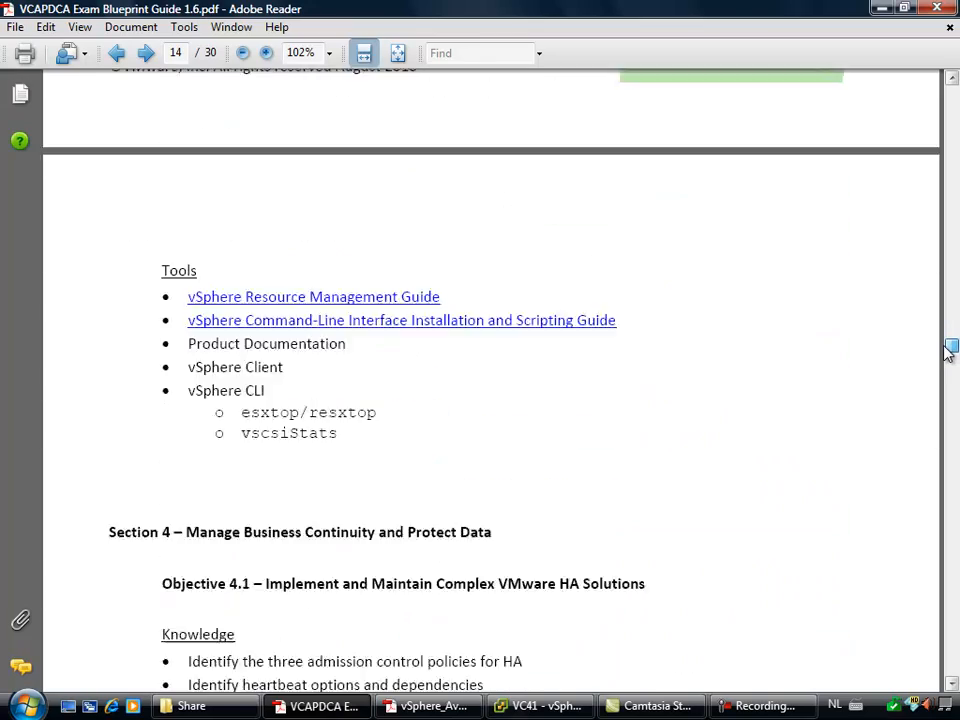
scroll(down, 3)
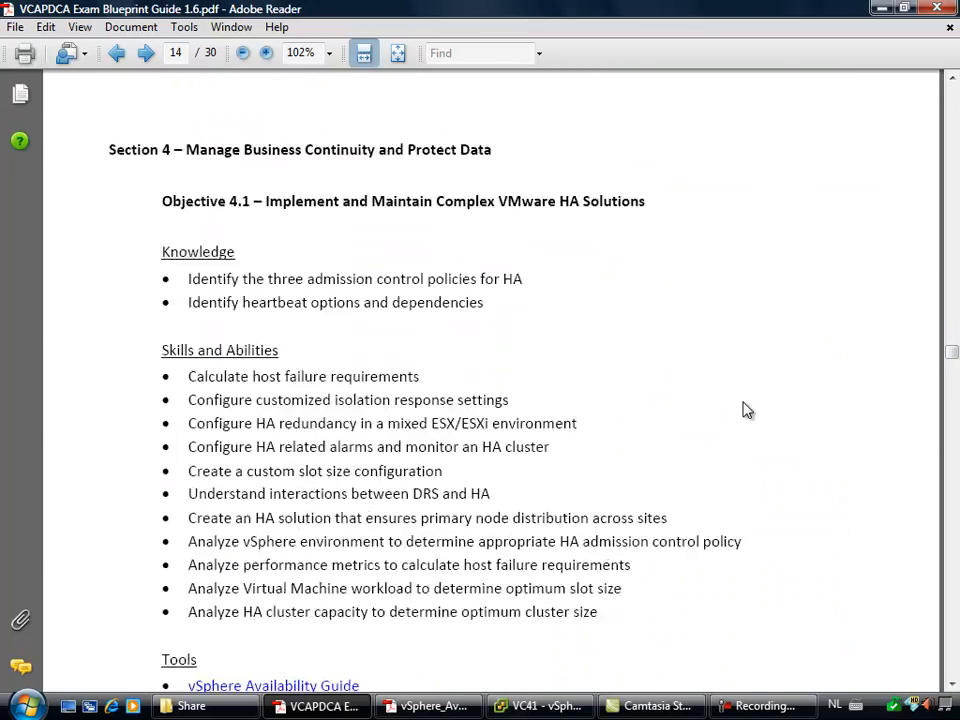
scroll(down, 3)
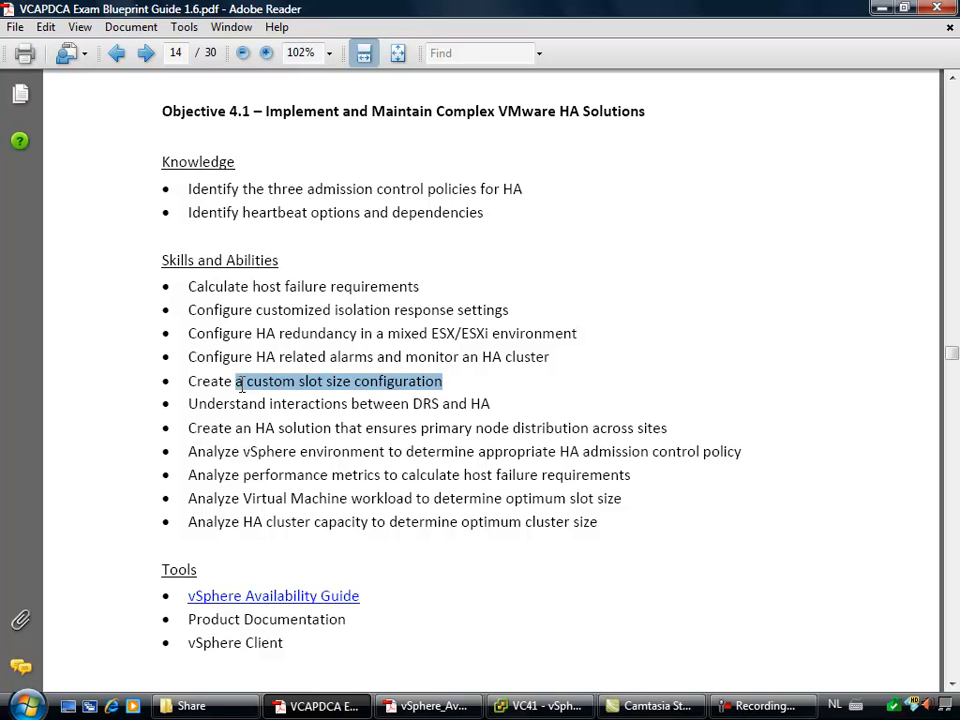
drag(237, 381, 188, 381)
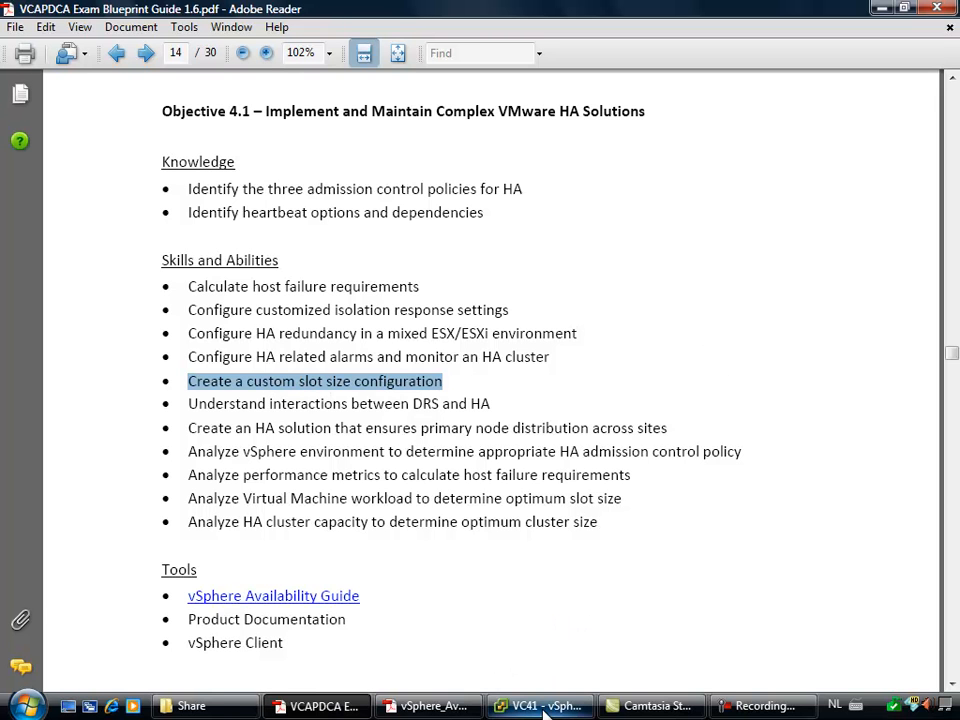
Switch to vSphere Client and show MyCluster's Summary with its HA failover warning
click(539, 705)
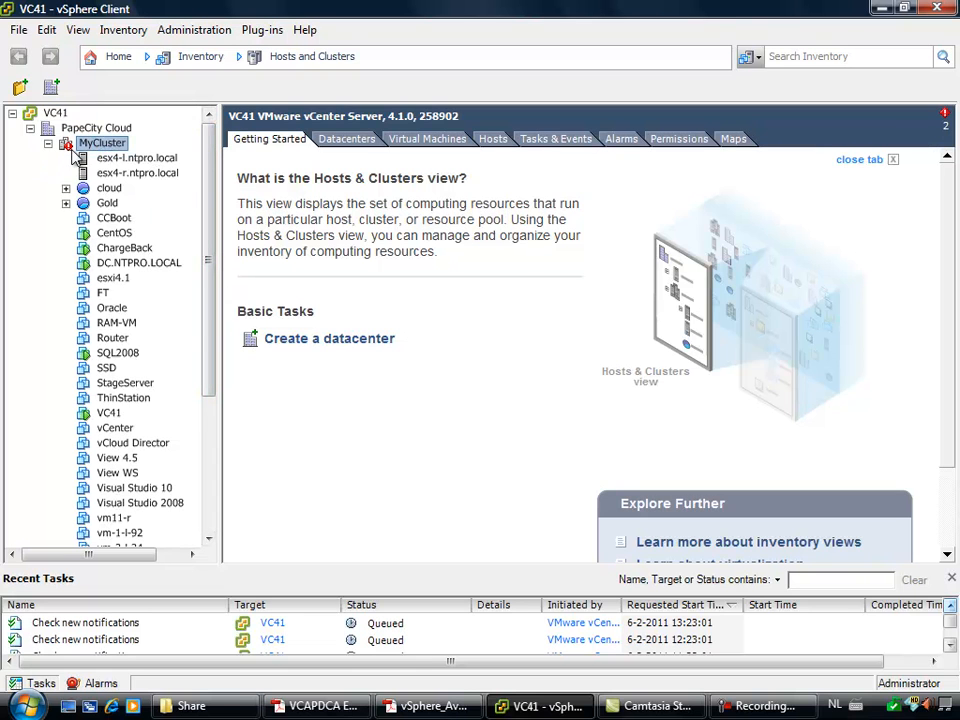
click(102, 142)
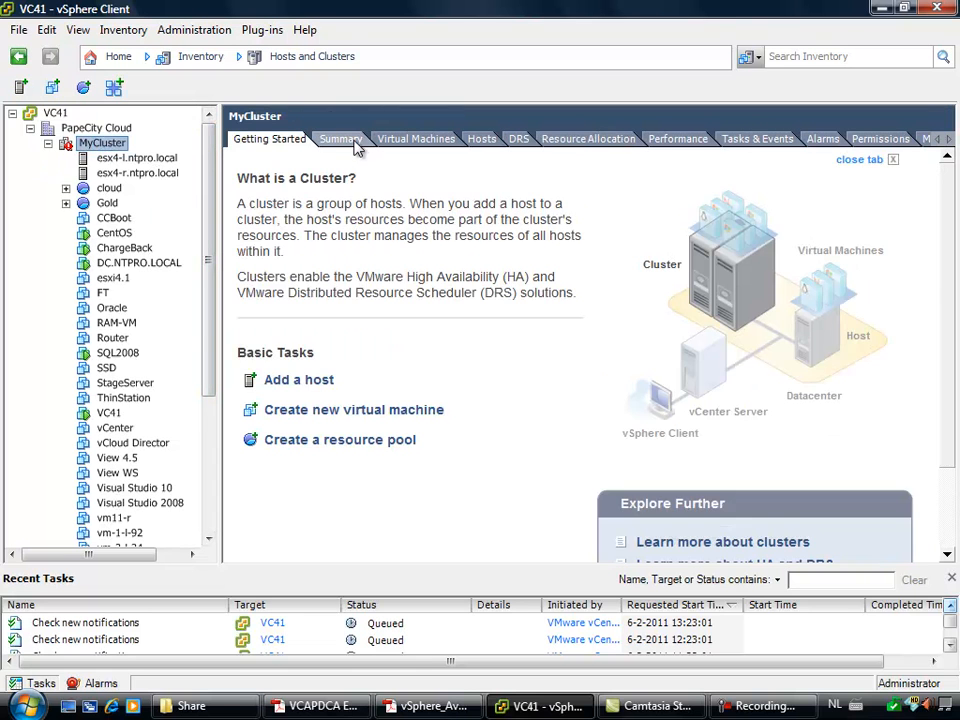
click(340, 138)
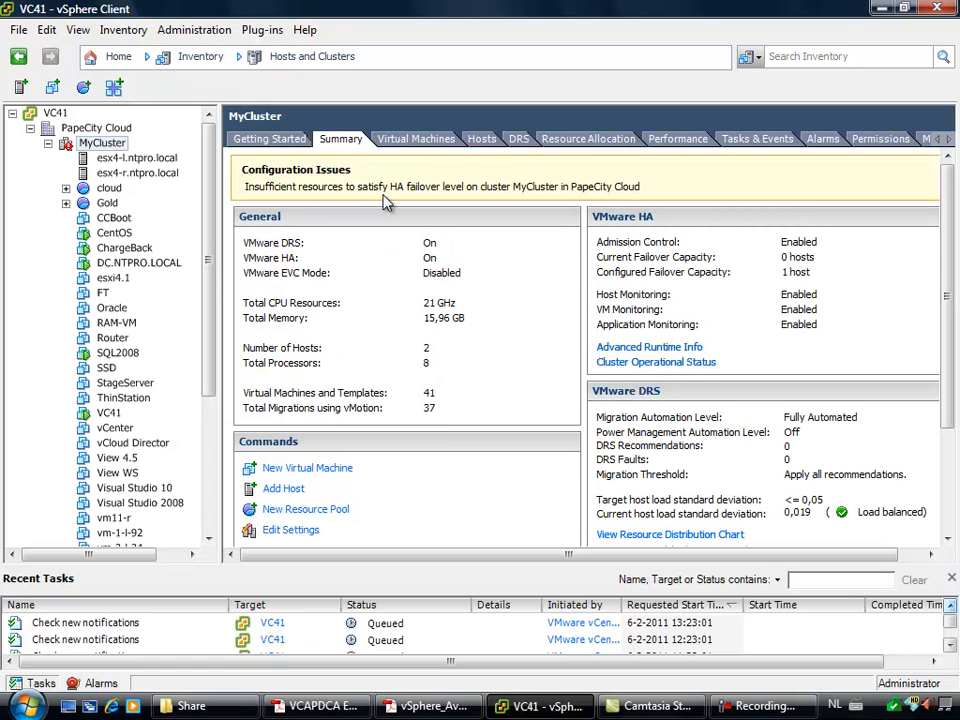
mouse_move(670, 193)
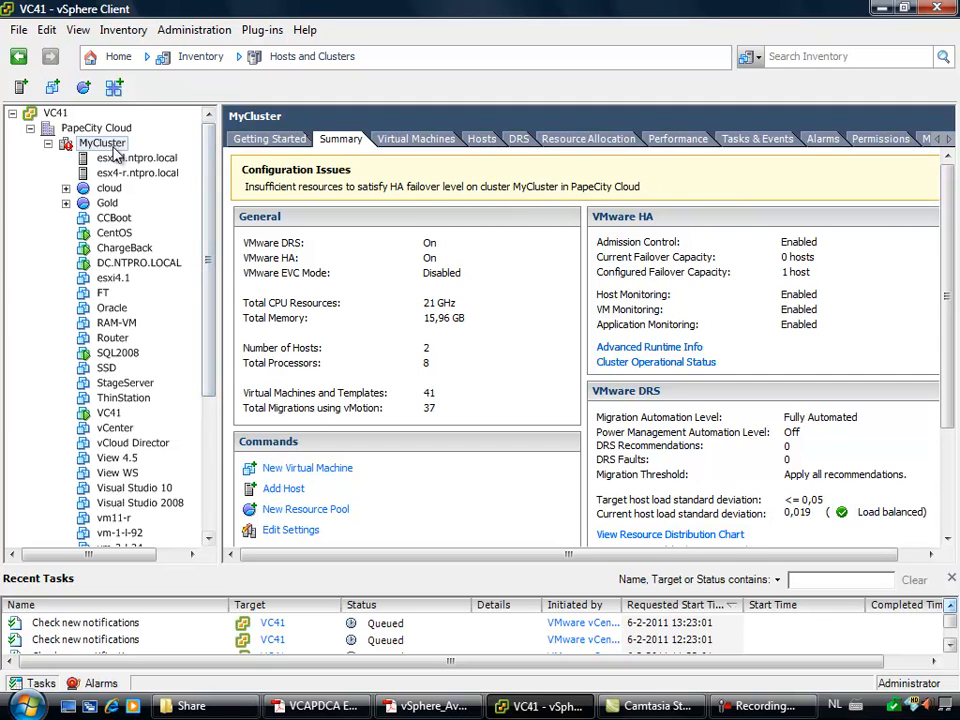
mouse_move(675, 362)
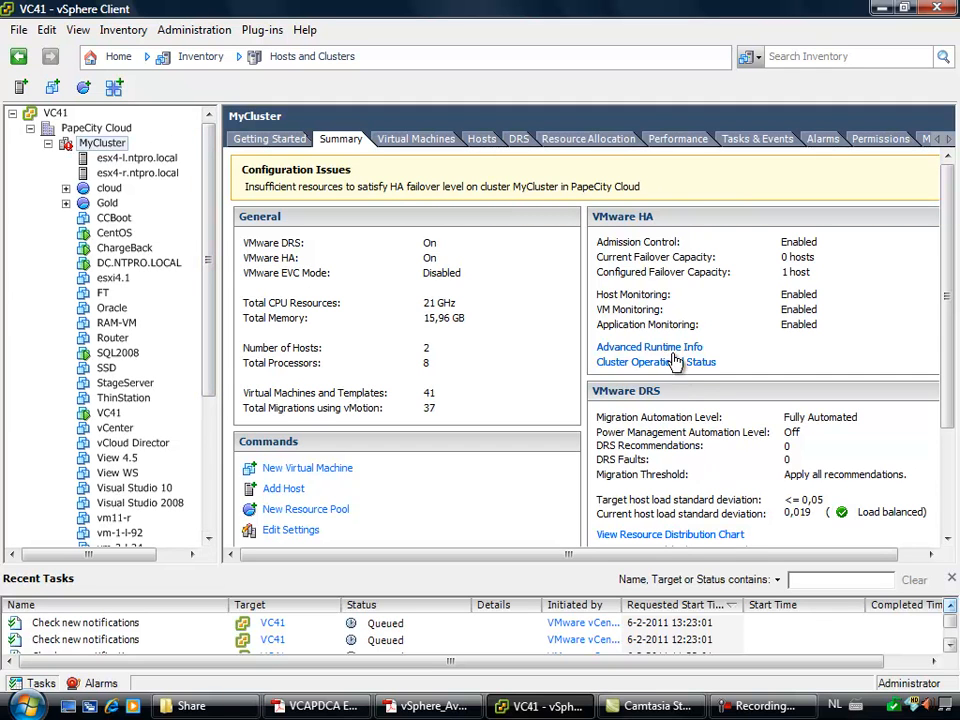
click(648, 347)
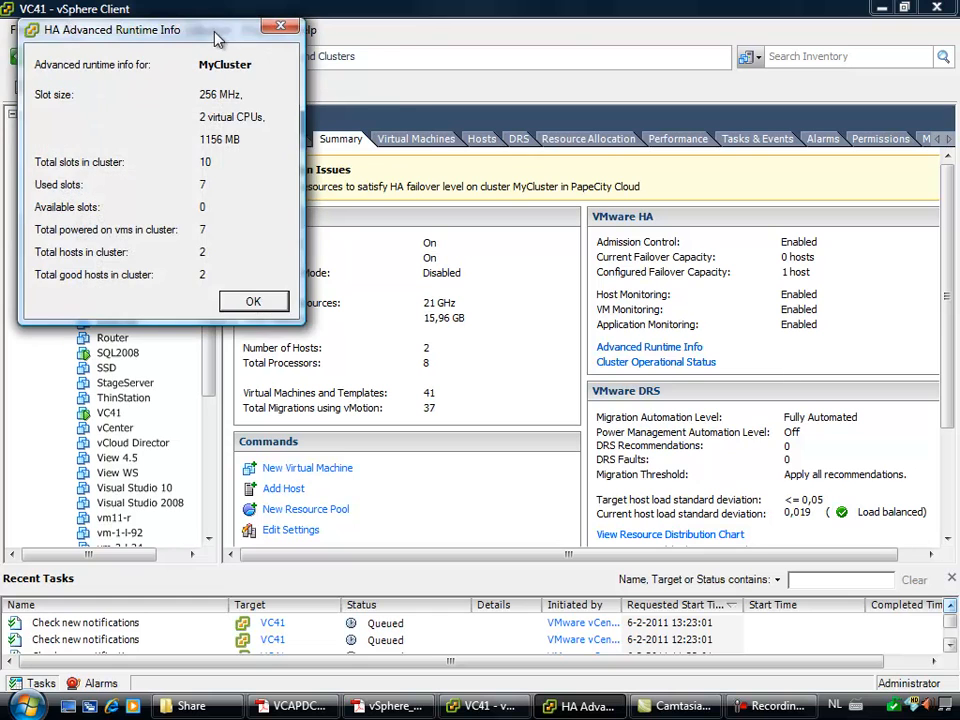
drag(160, 29, 545, 200)
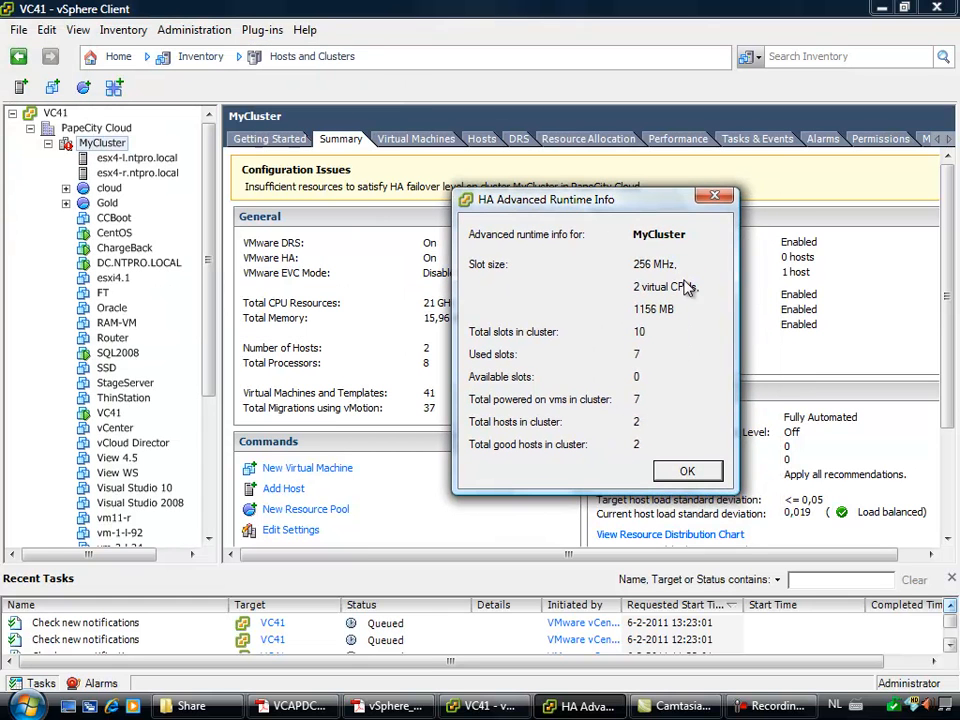
mouse_move(505, 310)
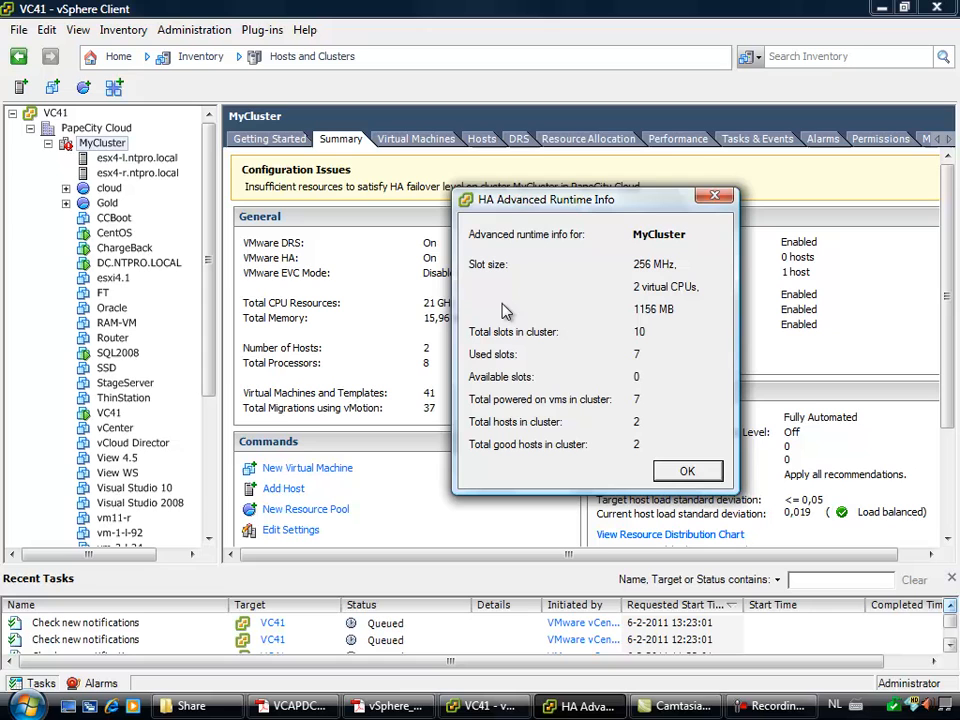
mouse_move(580, 318)
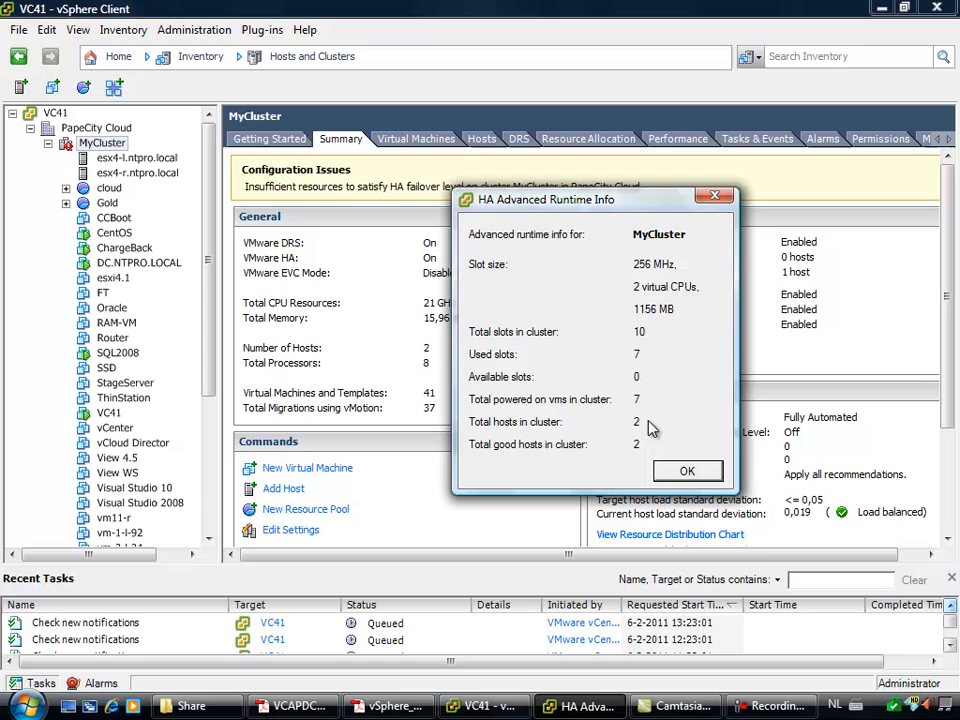
mouse_move(658, 346)
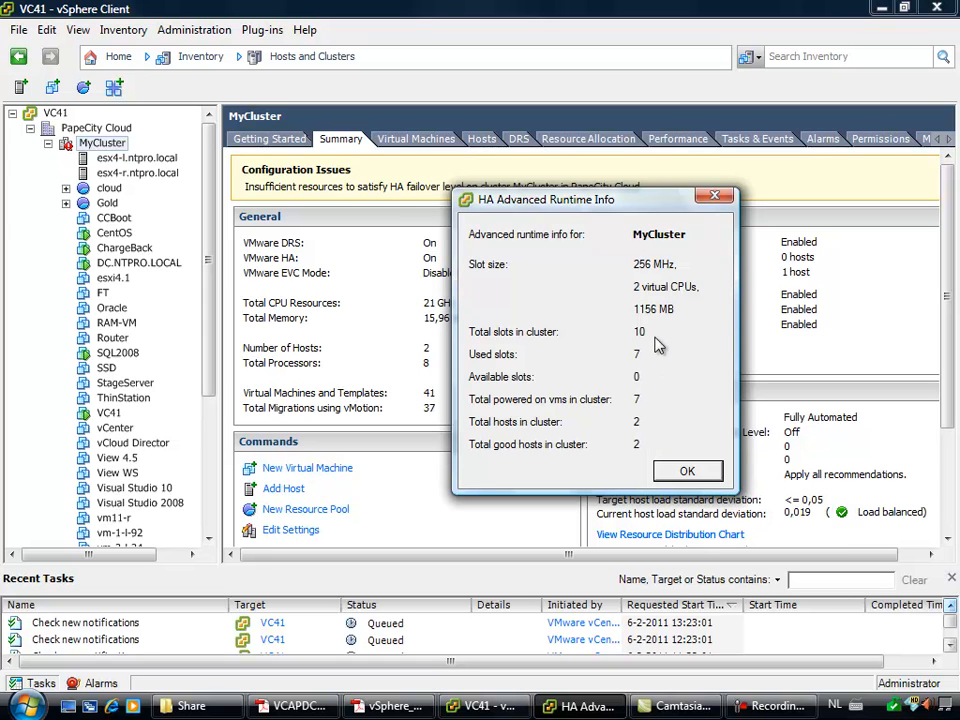
mouse_move(665, 340)
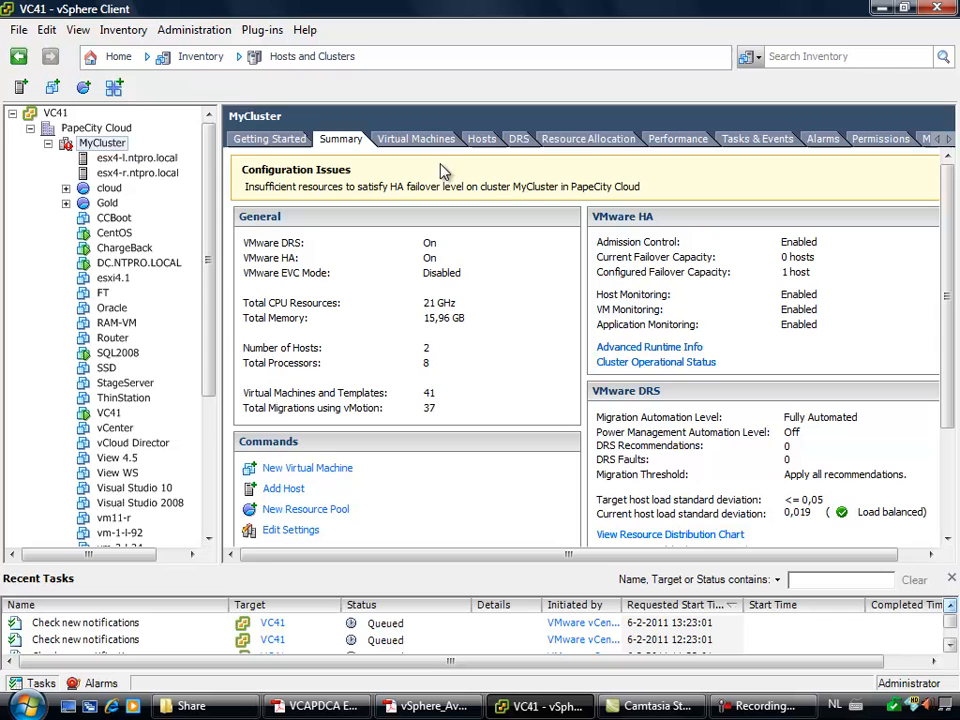
mouse_move(588, 138)
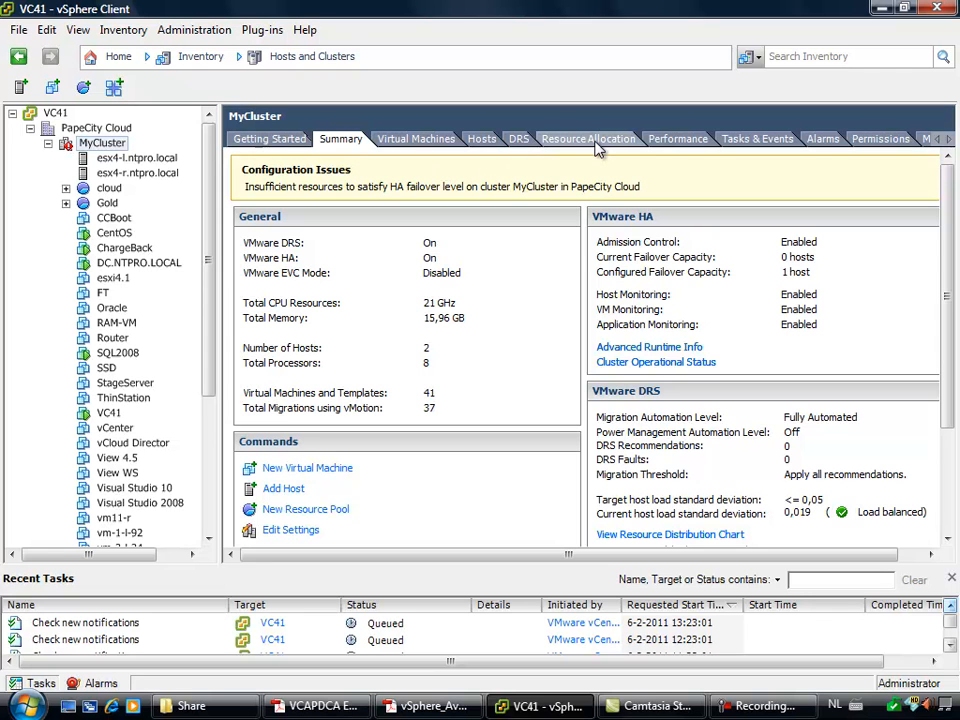
Check MyCluster's HA runtime info from Summary, then view its Resource Allocation (5180 MHz CPU, 12387 MB memory)
click(588, 138)
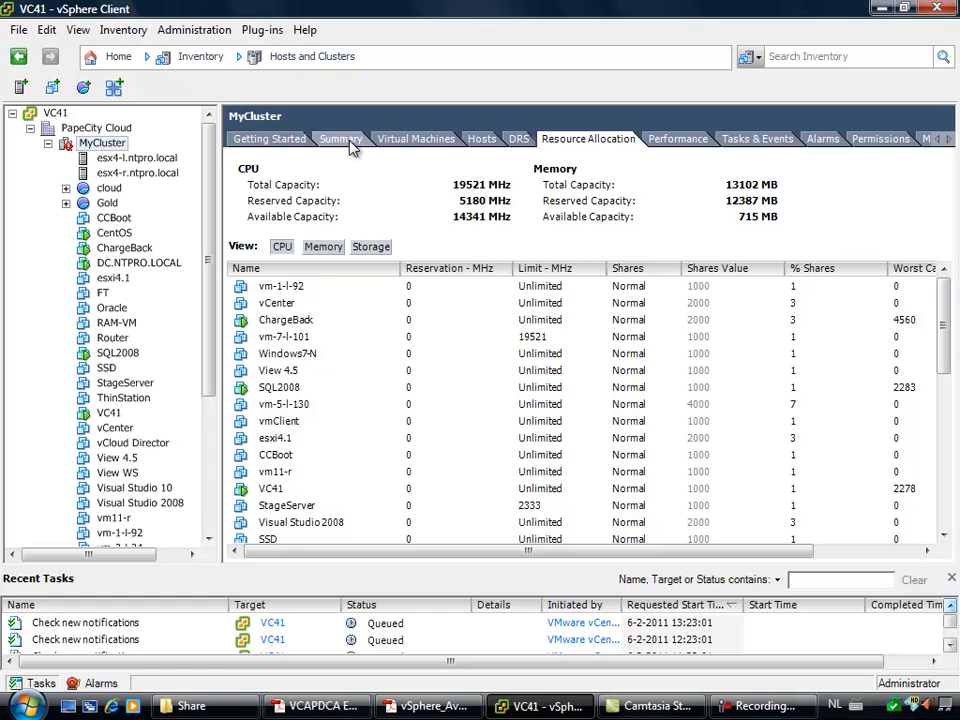
click(341, 138)
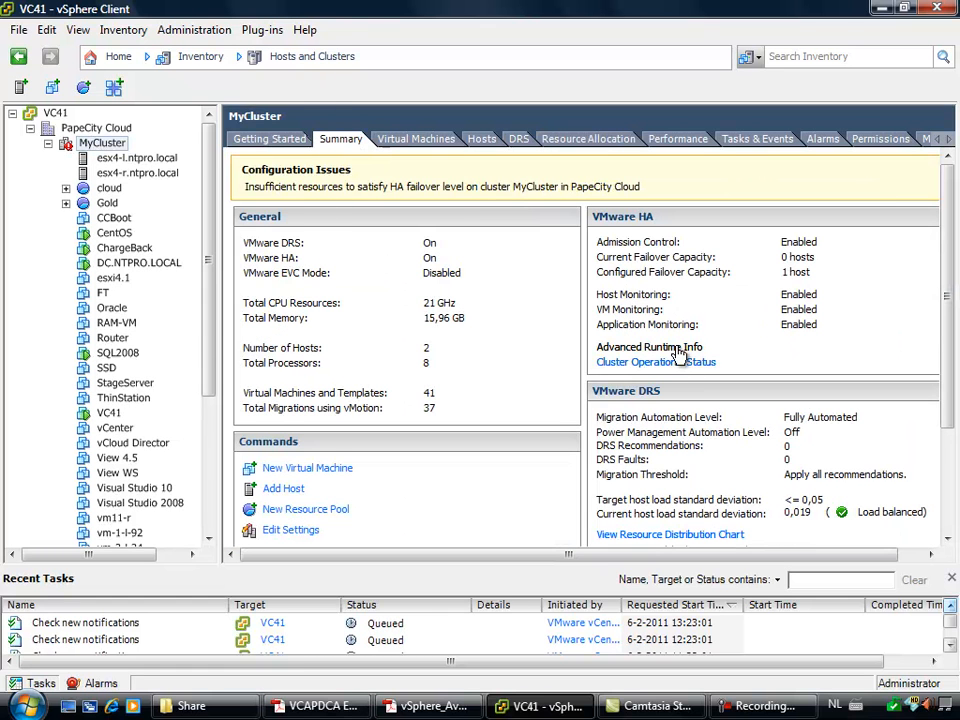
click(649, 347)
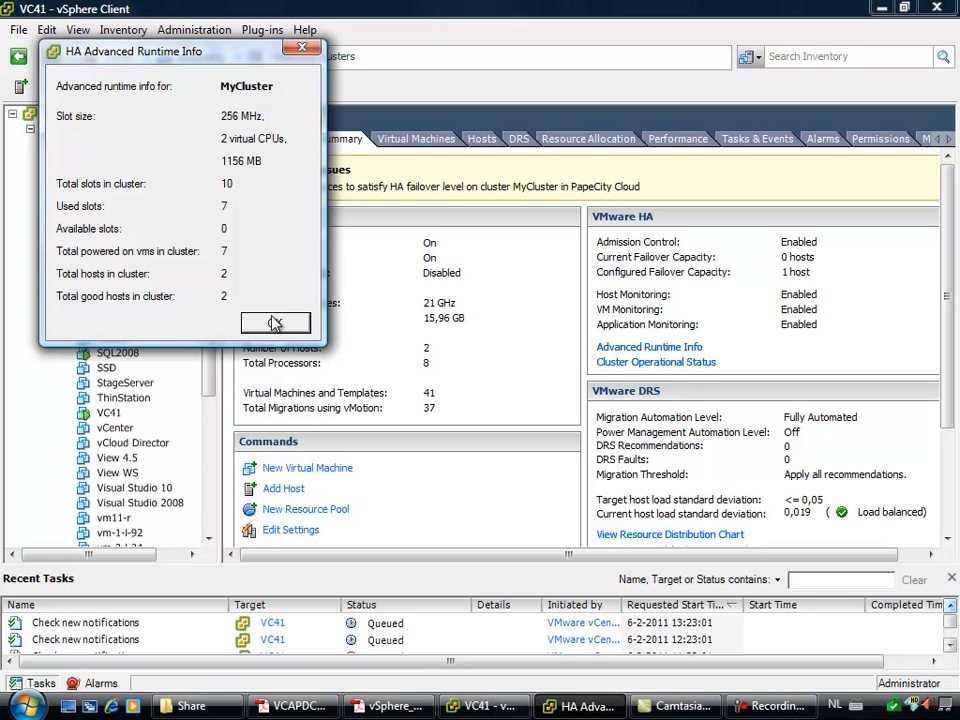
click(275, 322)
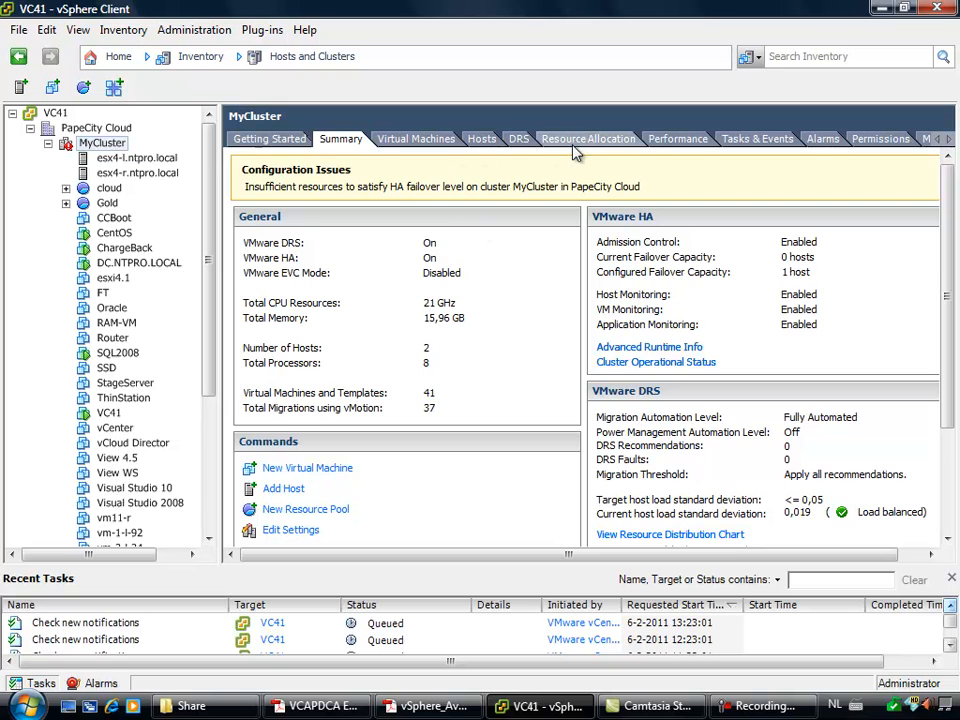
click(588, 138)
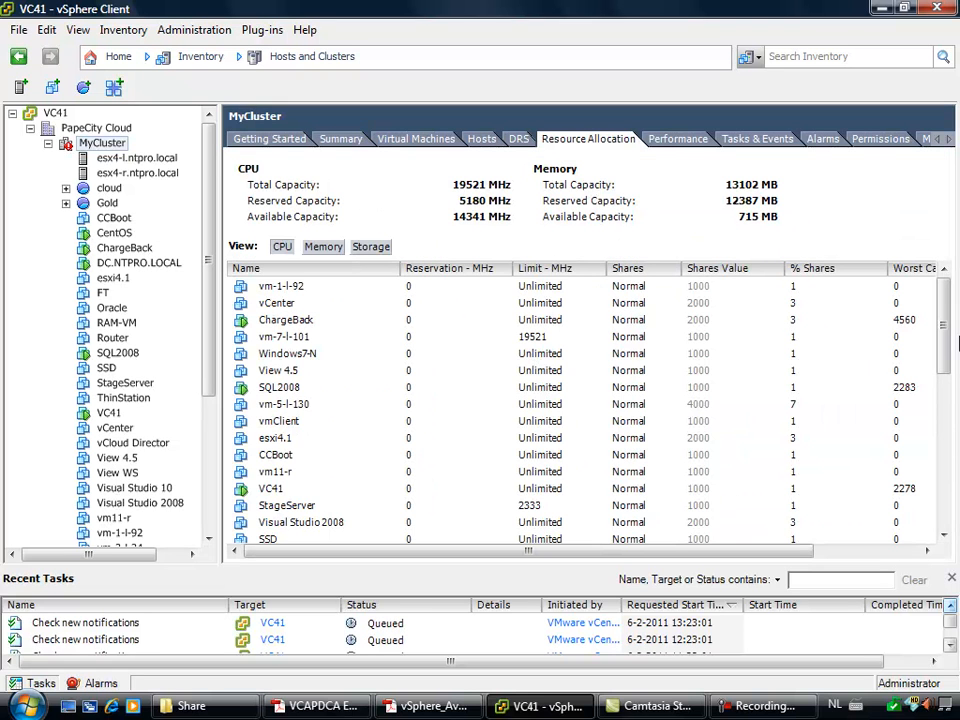
scroll(down, 3)
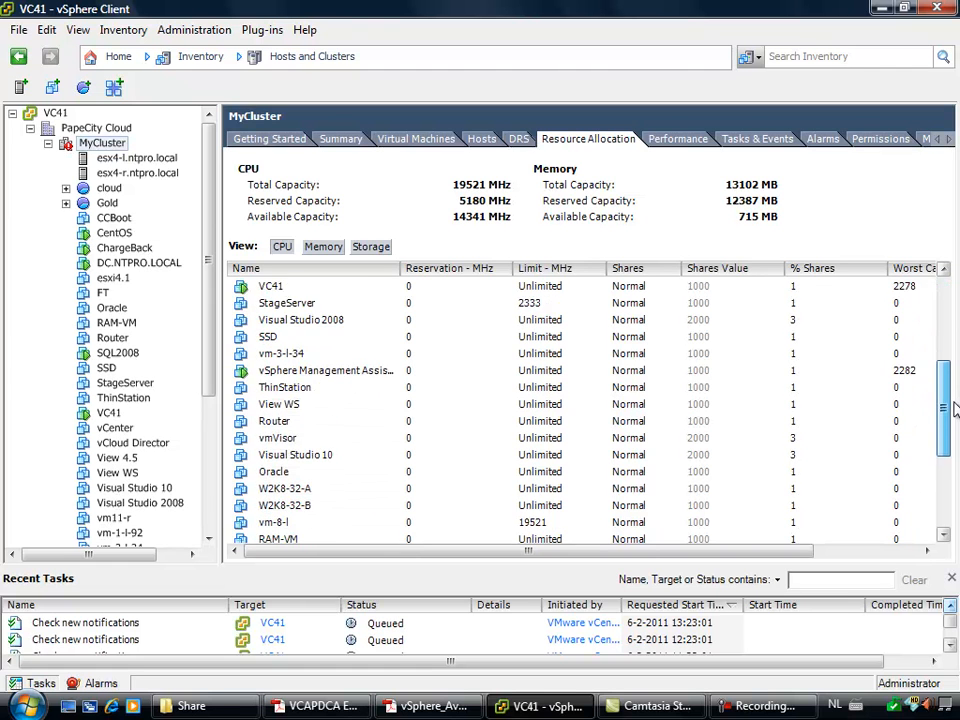
scroll(down, 3)
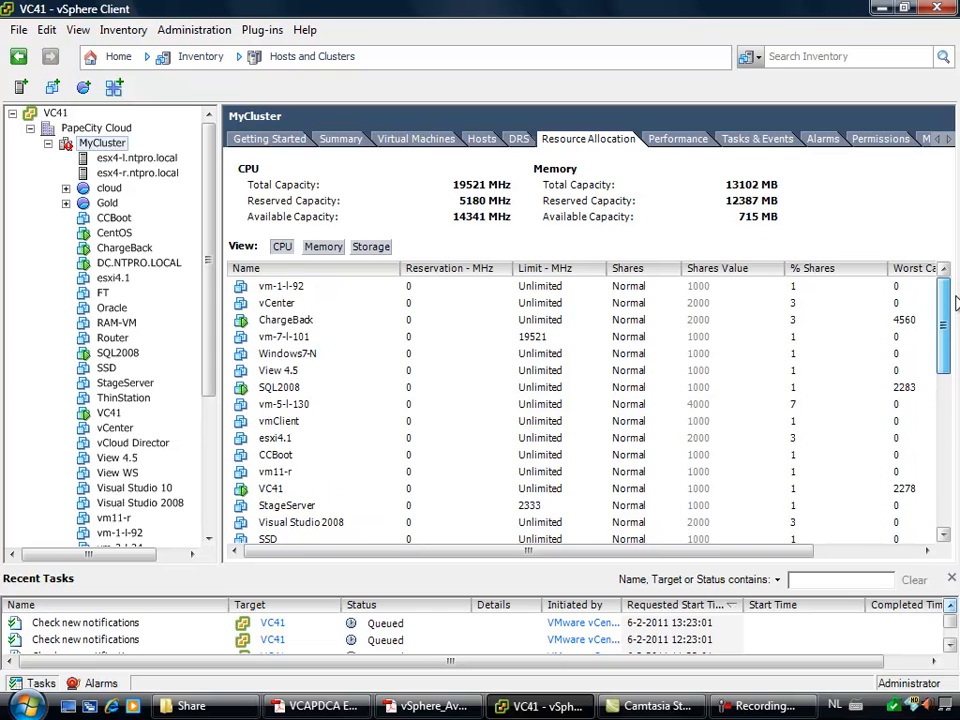
scroll(down, 3)
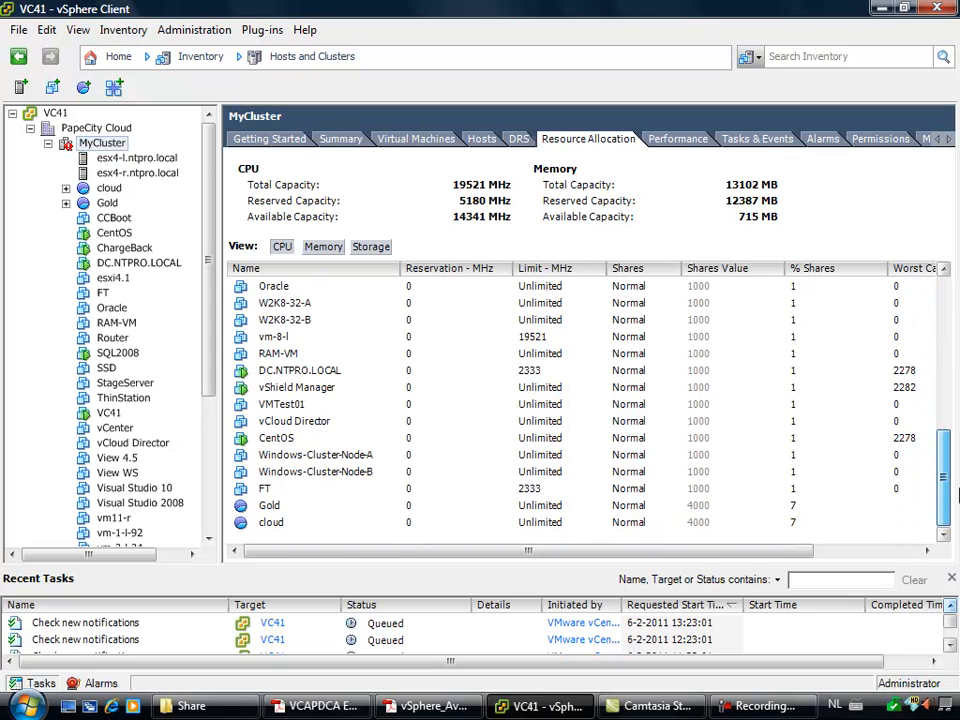
scroll(down, 3)
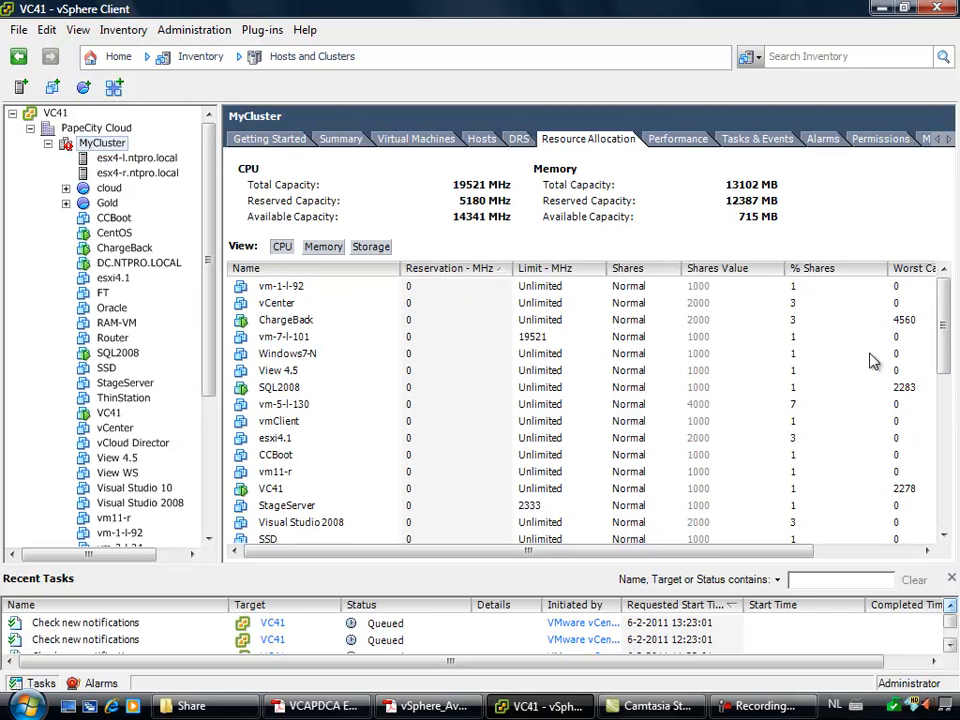
mouse_move(952, 400)
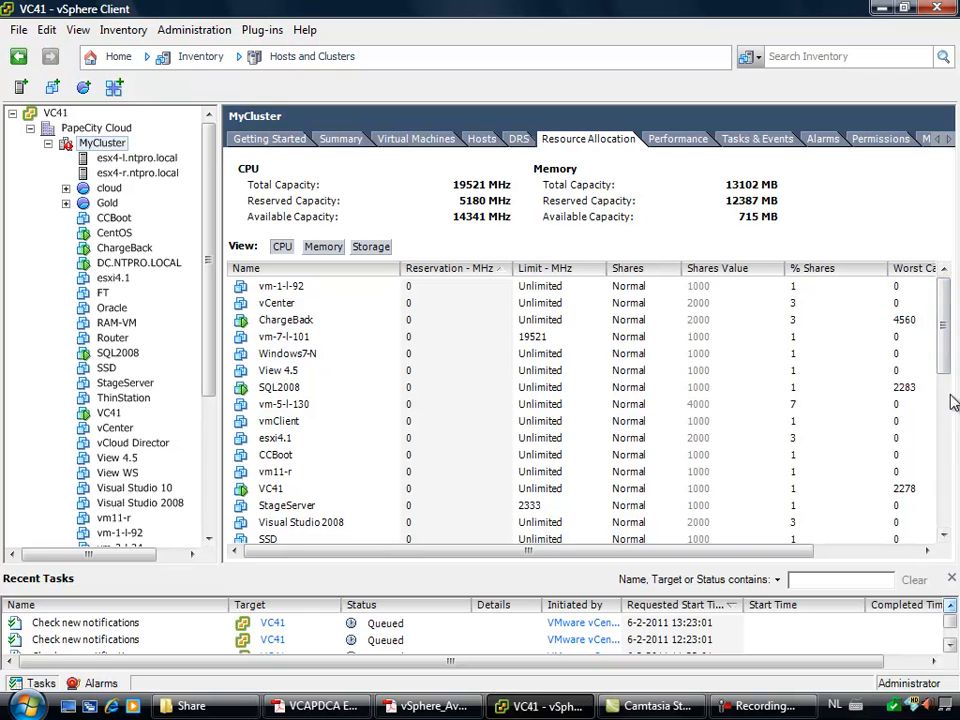
scroll(down, 3)
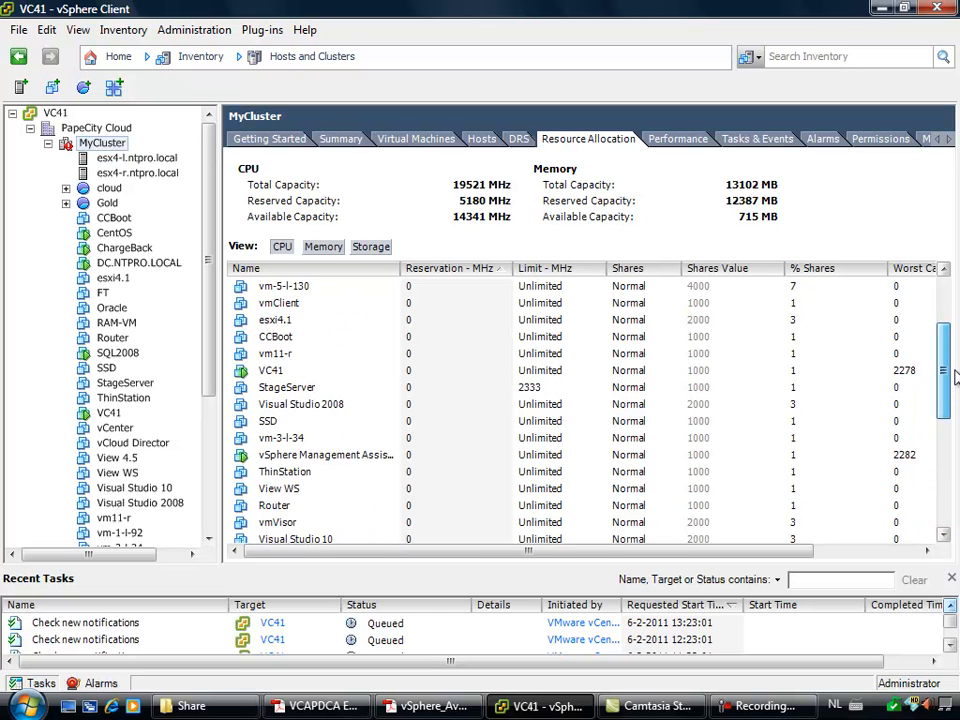
scroll(up, 3)
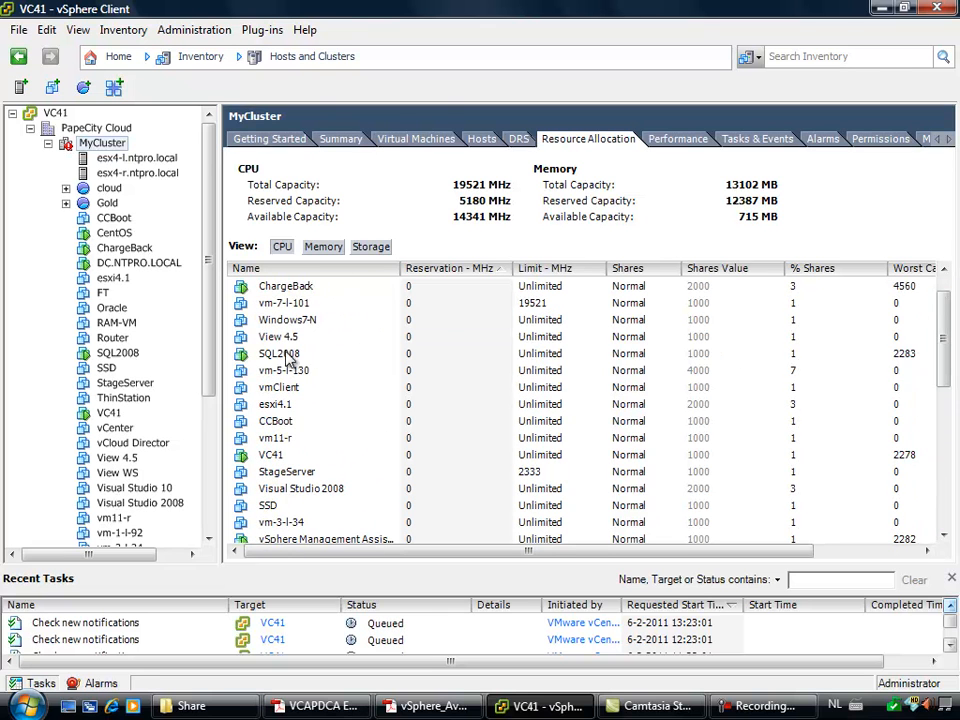
click(278, 353)
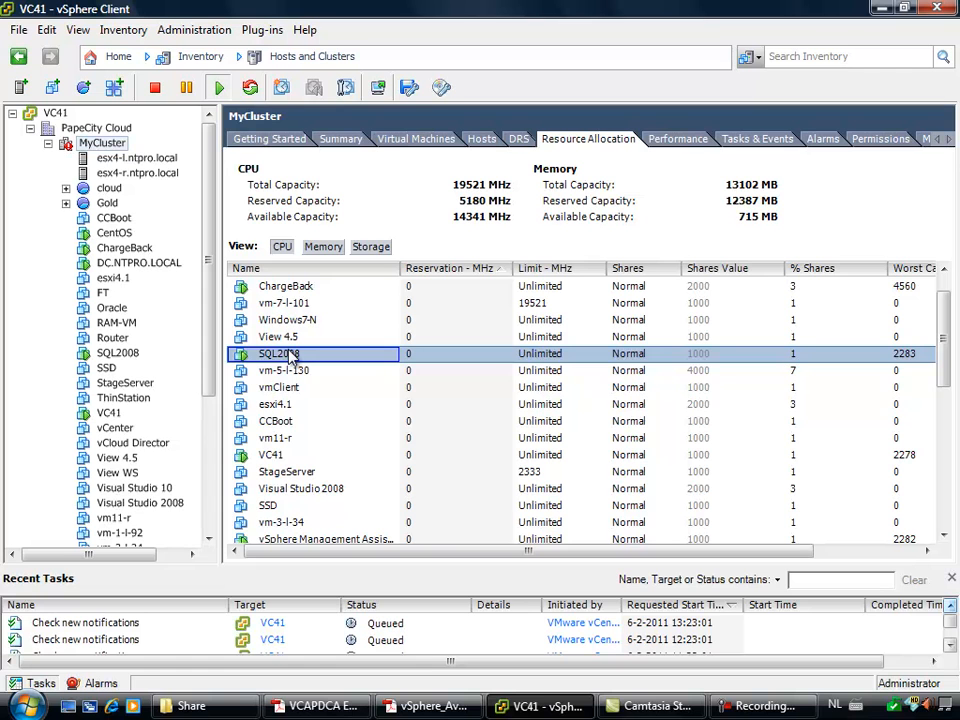
right_click(279, 353)
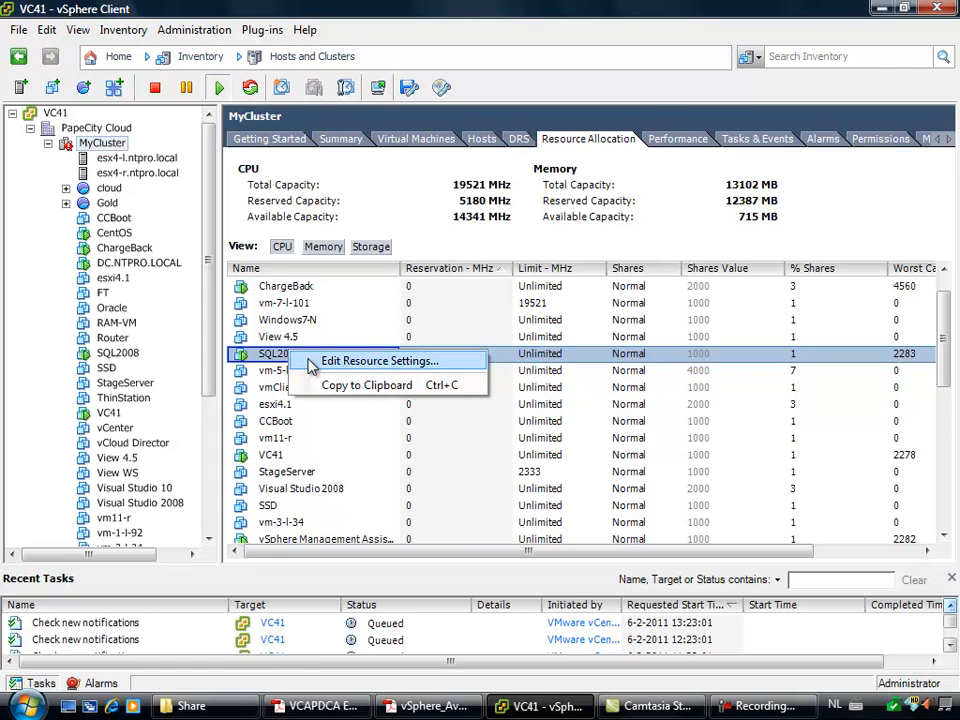
click(378, 360)
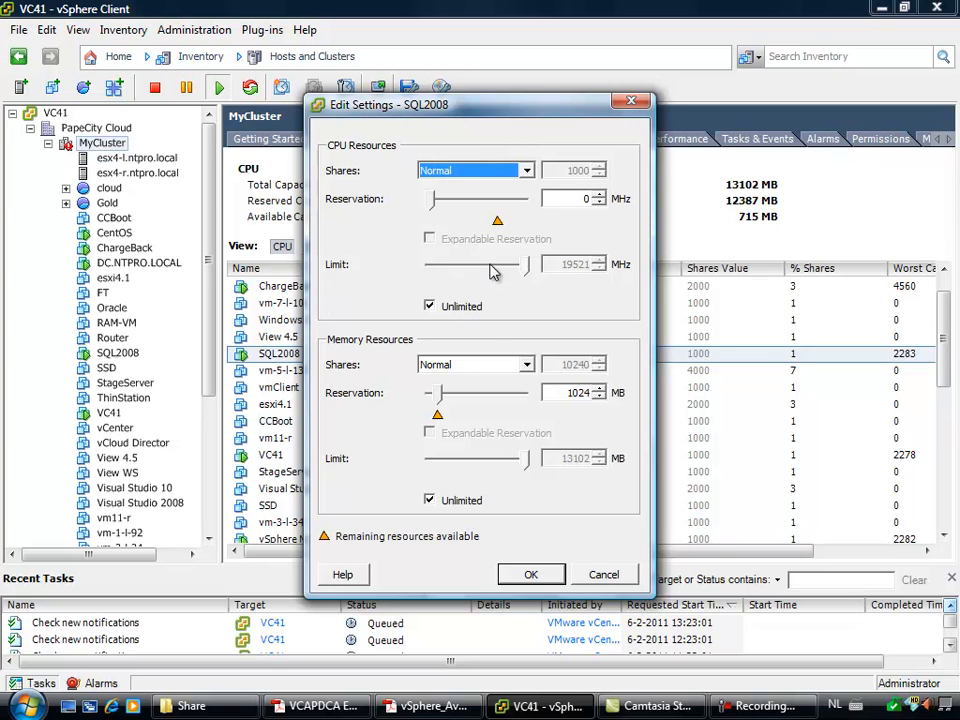
mouse_move(515, 420)
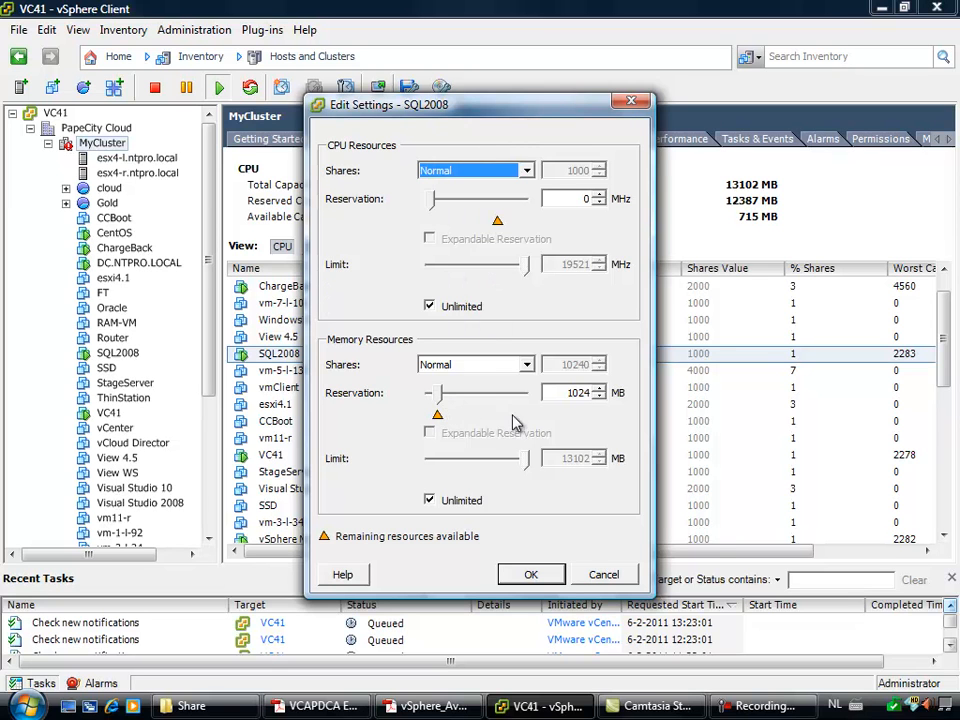
triple_click(576, 392)
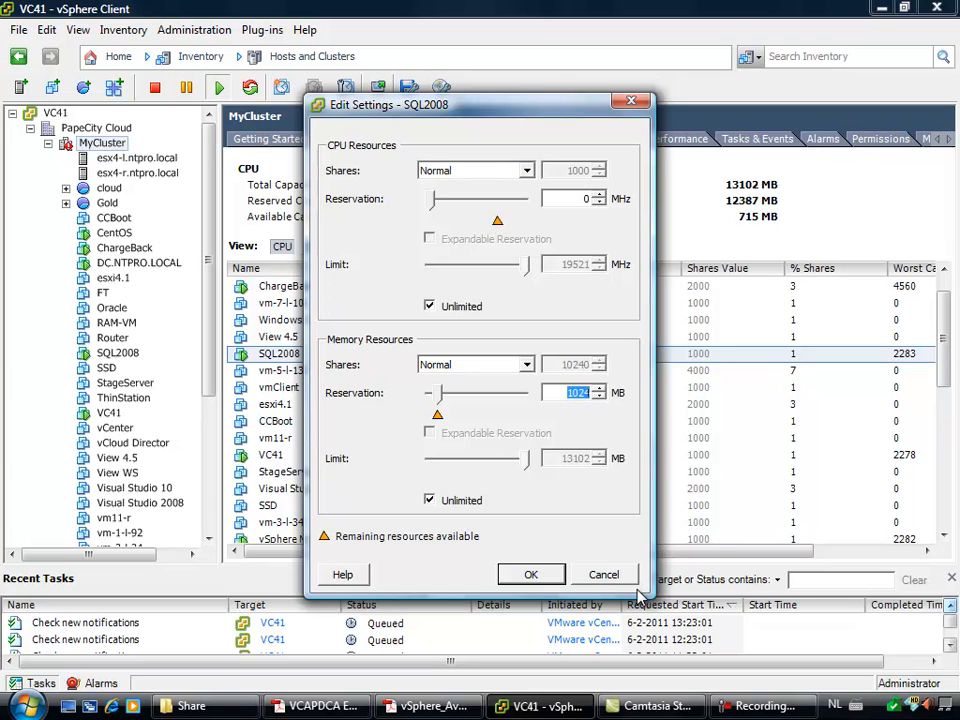
mouse_move(600, 580)
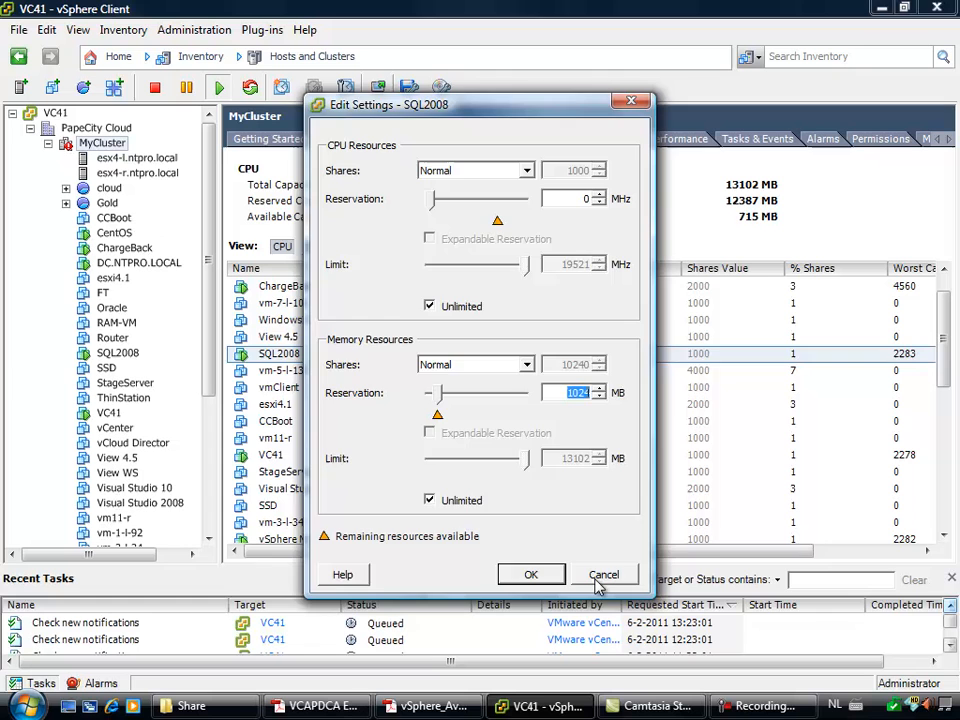
click(604, 574)
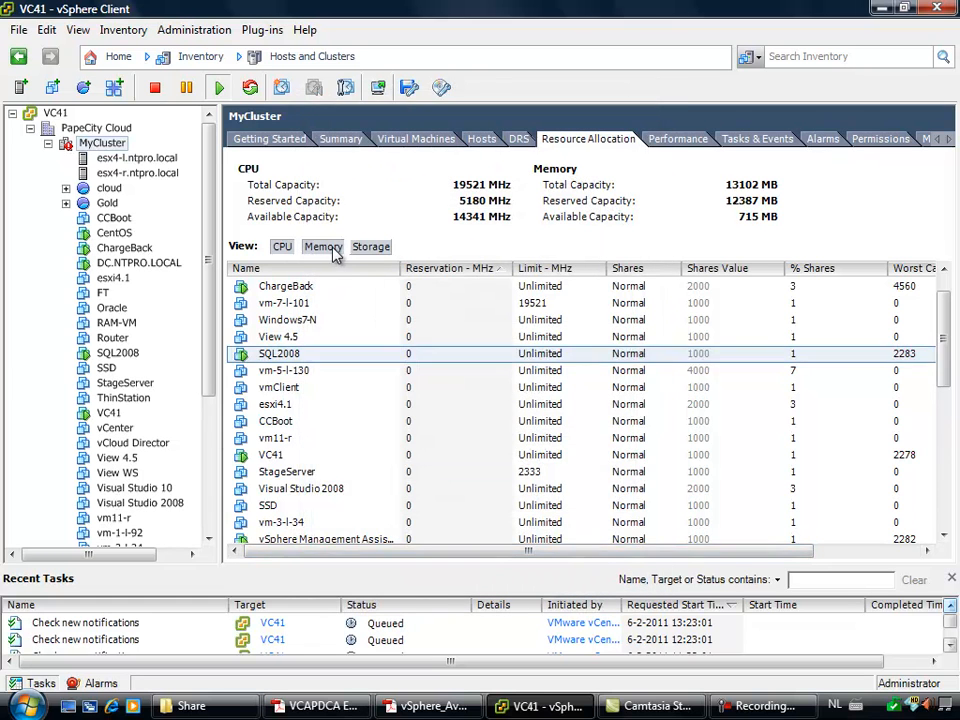
Show the per-VM memory allocation list, where SQL2008 reserves 1024 MB, and bring up MyCluster's actions
click(322, 246)
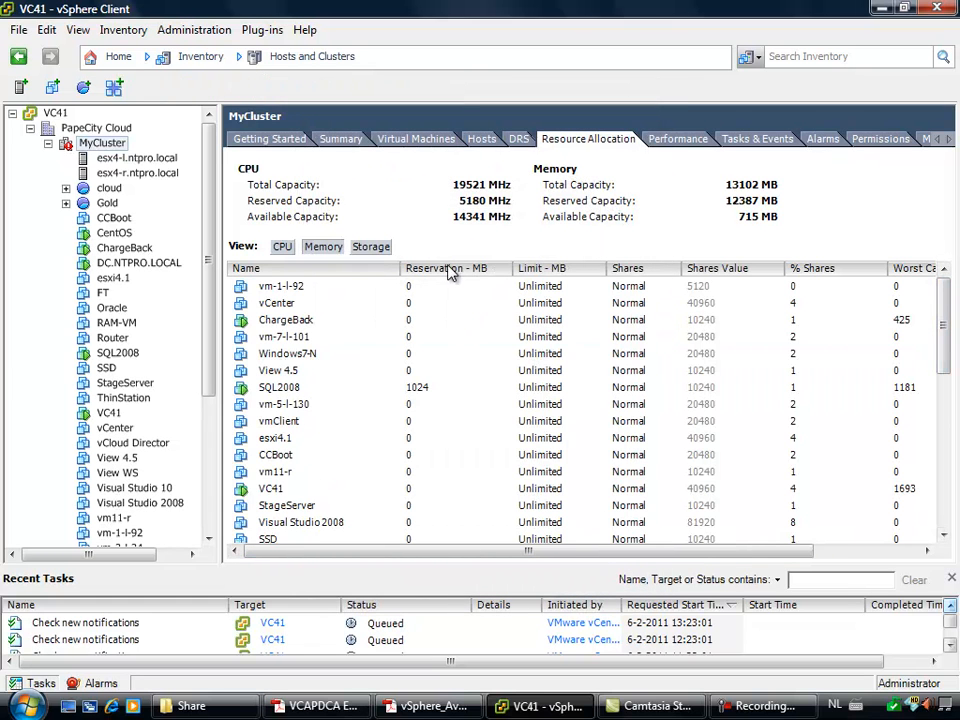
scroll(down, 3)
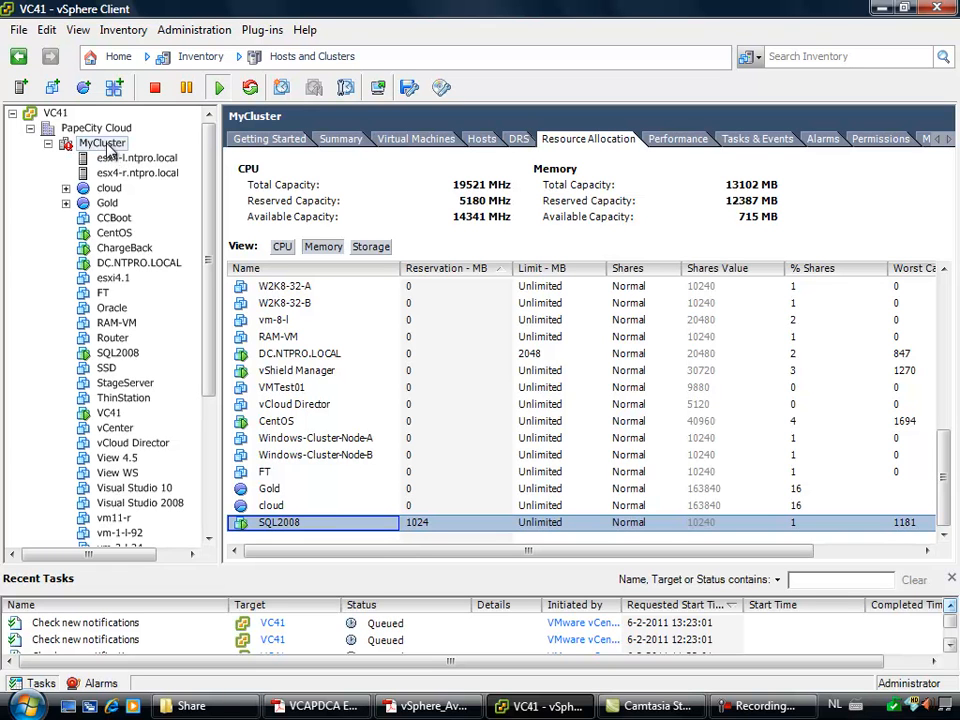
right_click(102, 143)
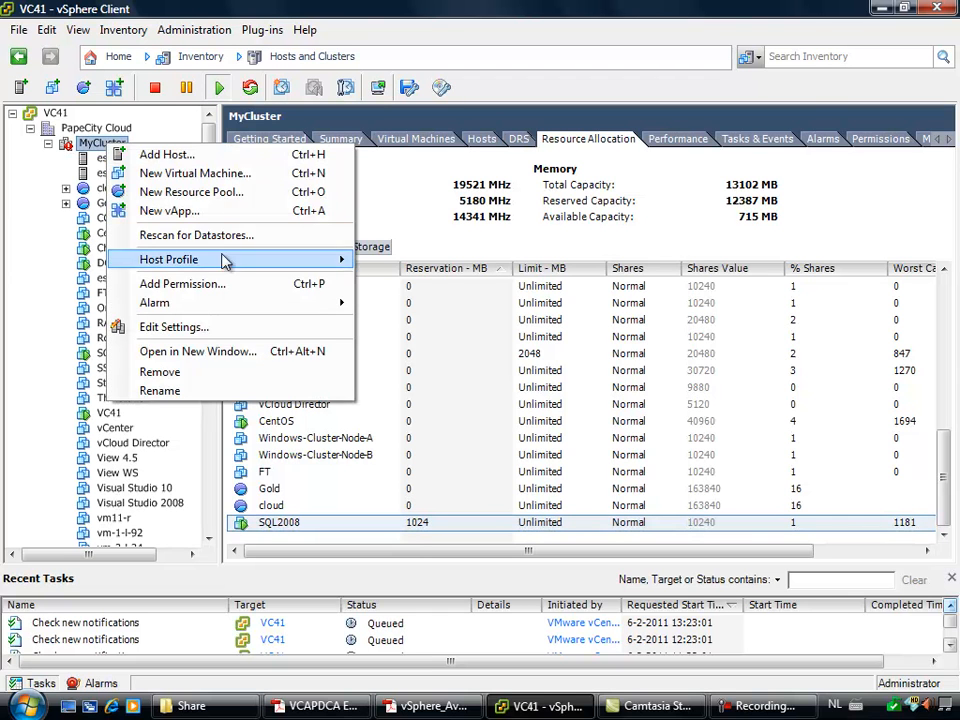
Open MyCluster Settings and go to the VMware HA advanced options, currently empty
click(174, 327)
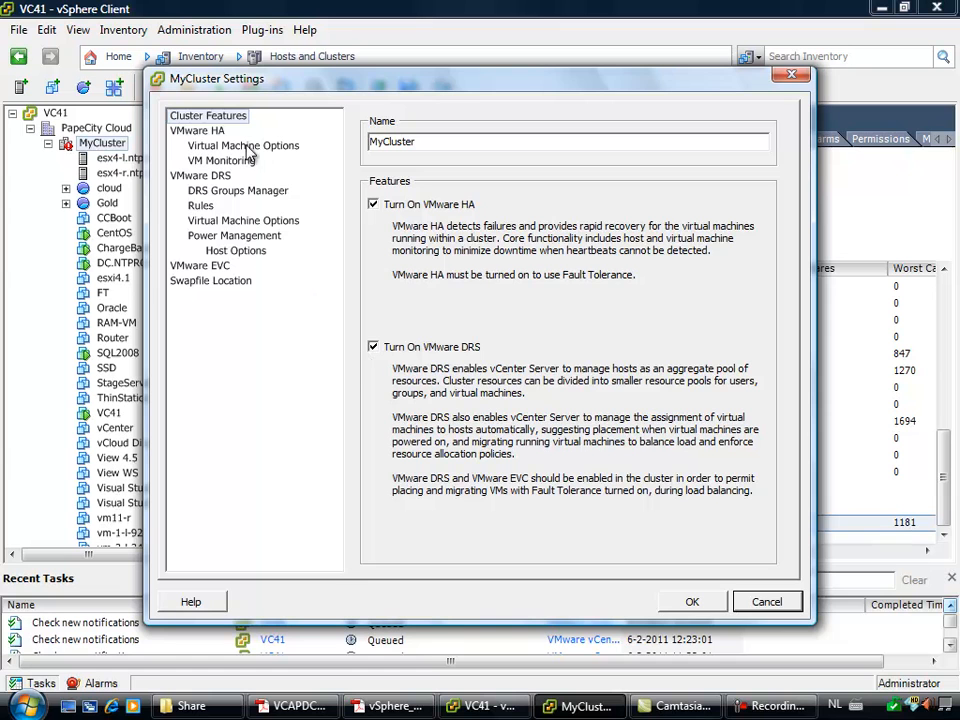
click(197, 130)
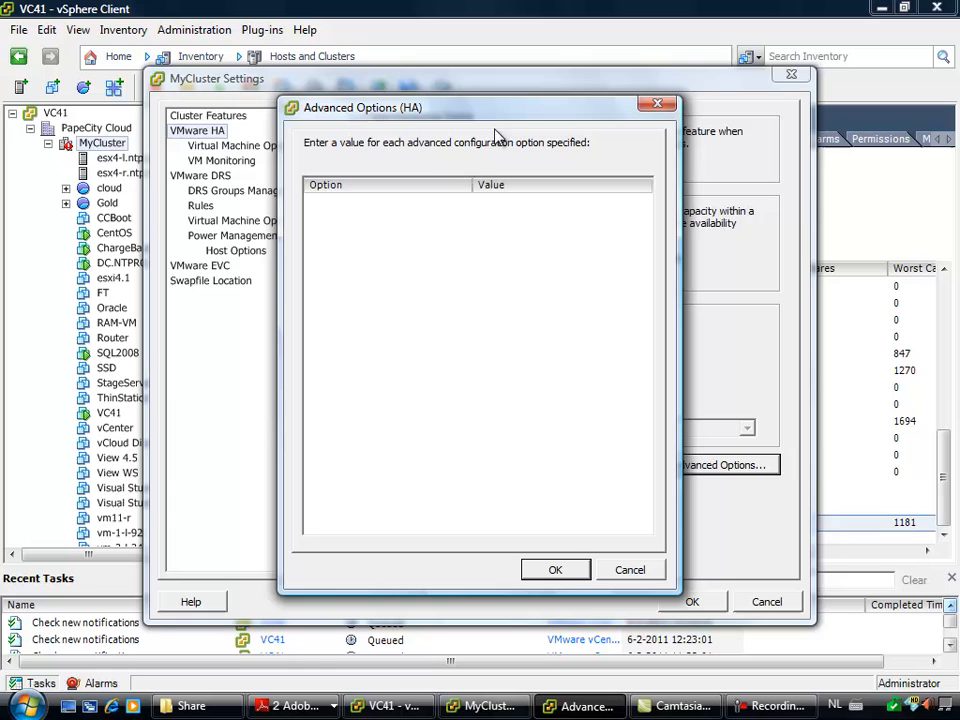
mouse_move(388, 705)
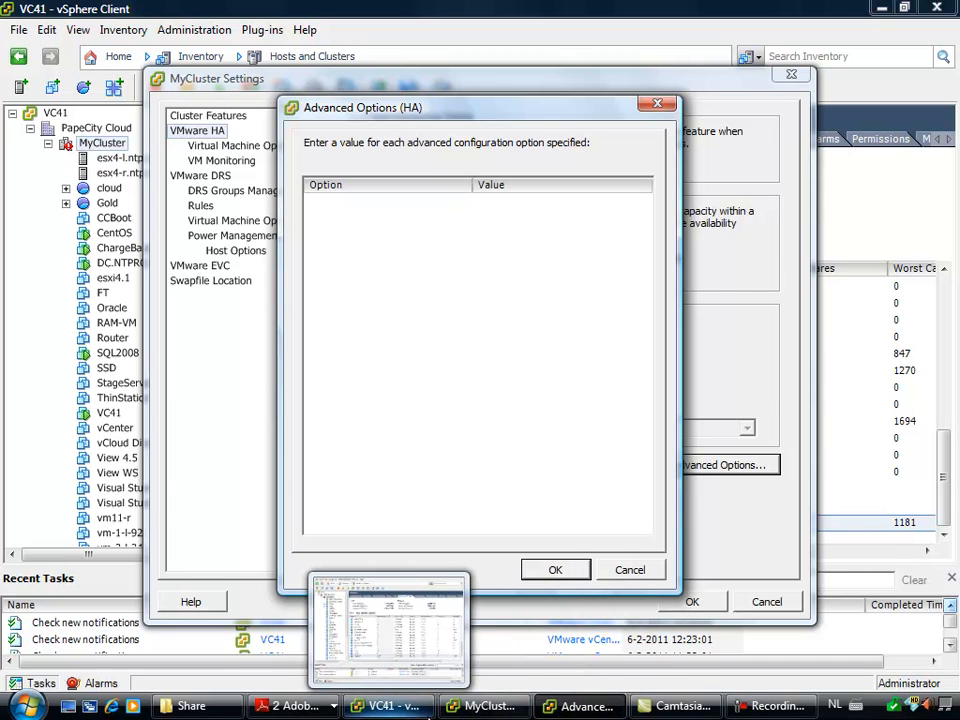
mouse_move(290, 705)
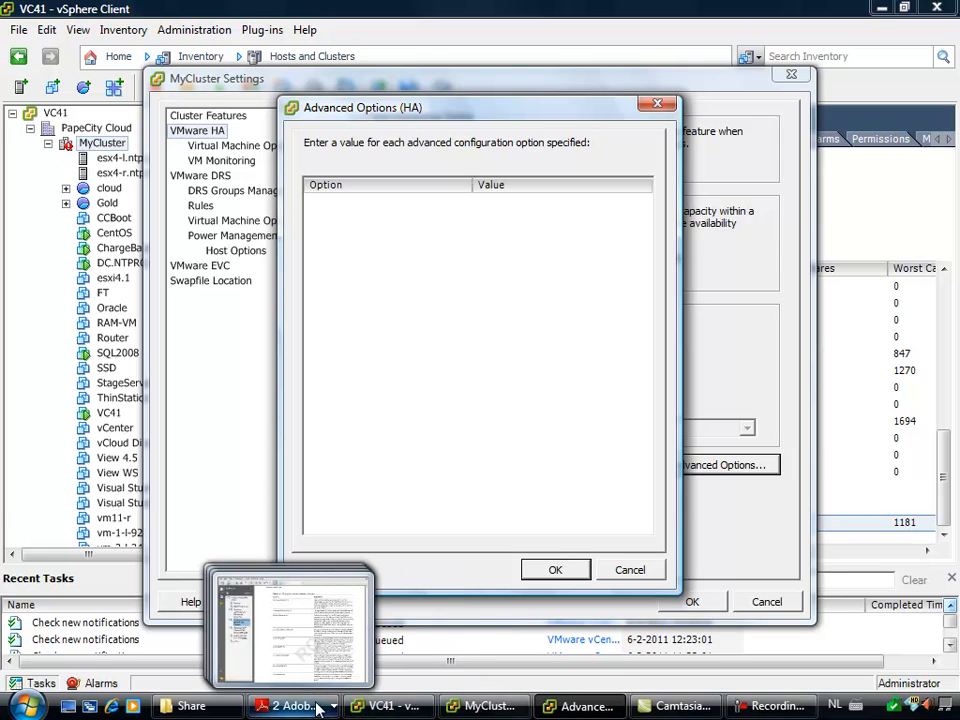
mouse_move(483, 705)
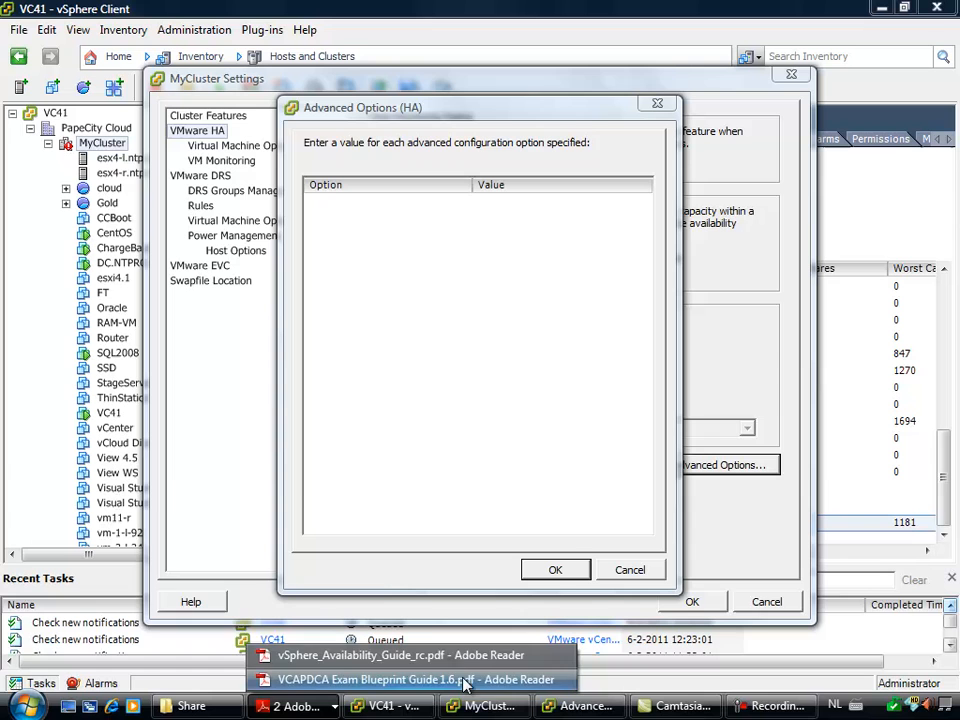
mouse_move(400, 655)
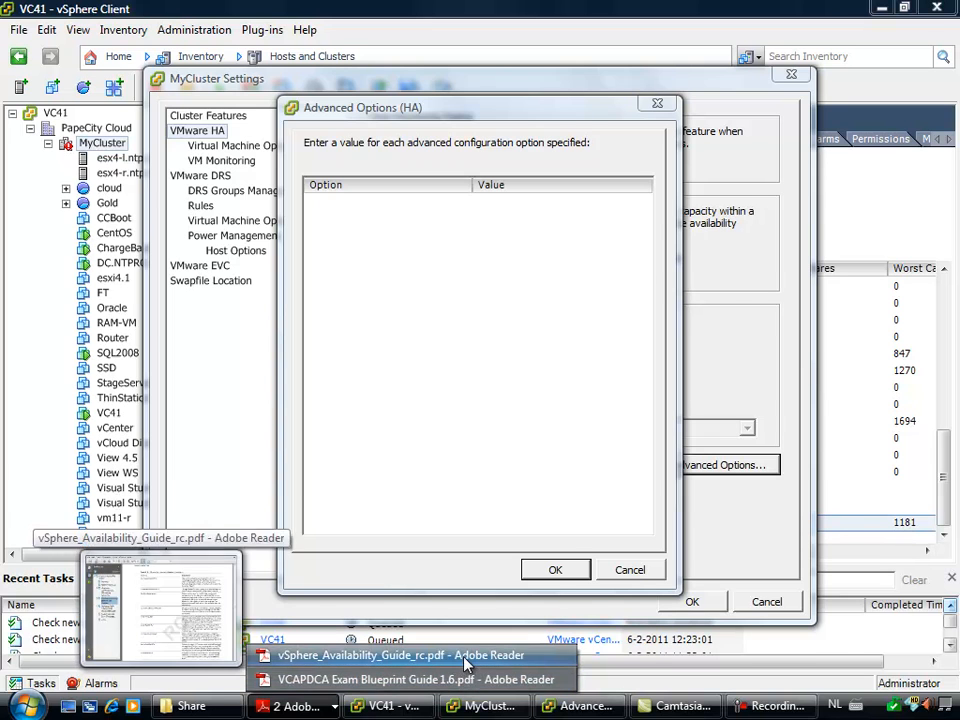
Look up das.slotMemInMB in the vSphere Availability Guide's Table 2-2 of HA attributes
click(400, 655)
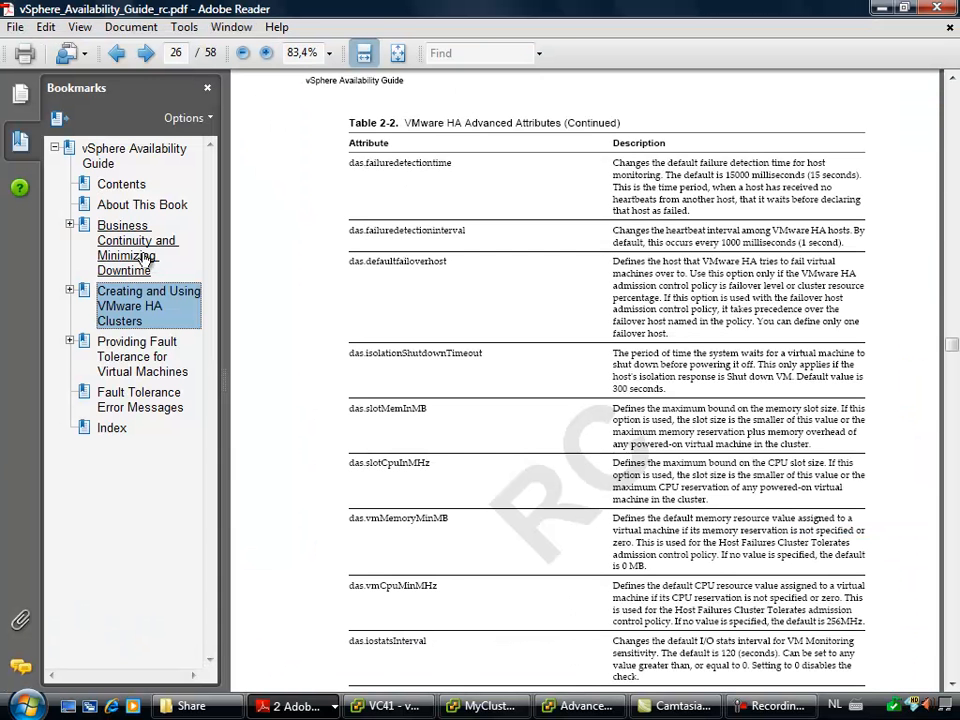
mouse_move(185, 305)
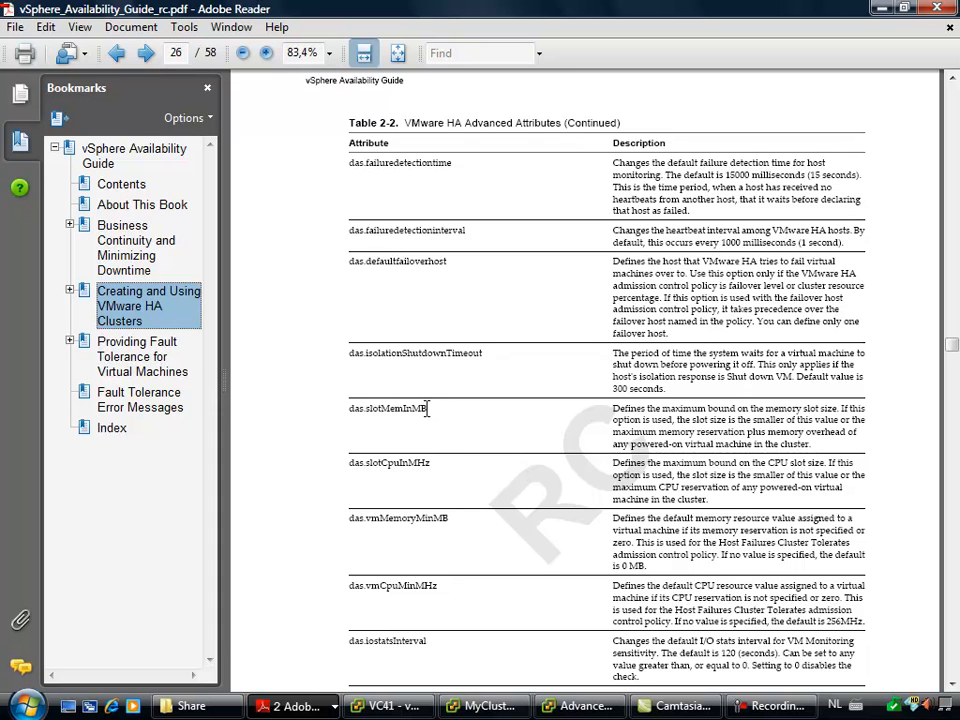
right_click(390, 408)
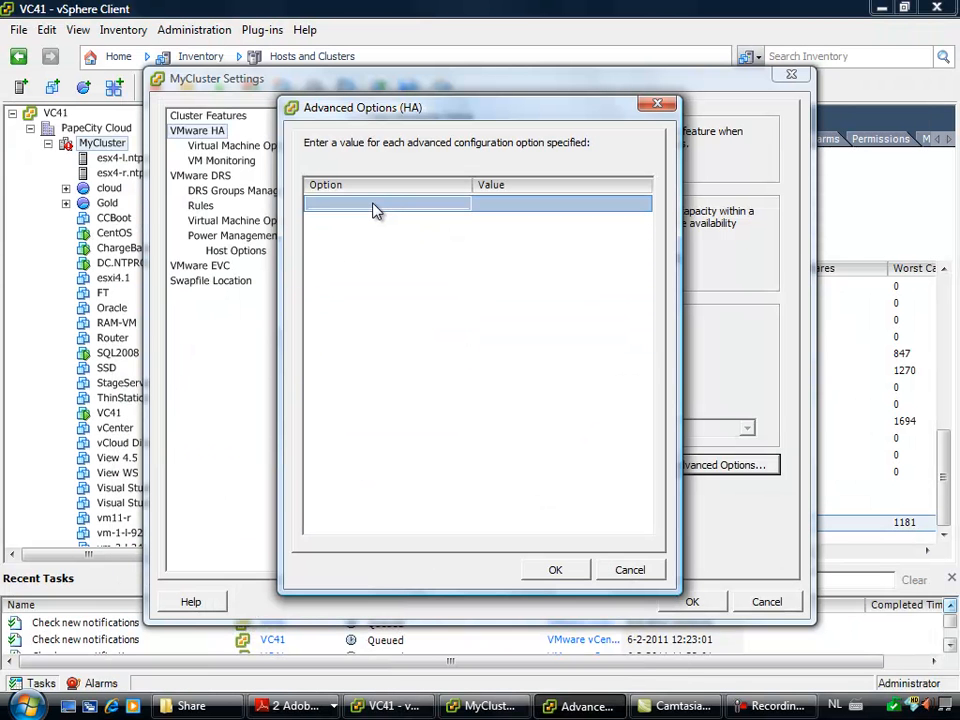
Add HA advanced option das.slotMemInMB with value 256 and confirm the cluster settings
click(387, 203)
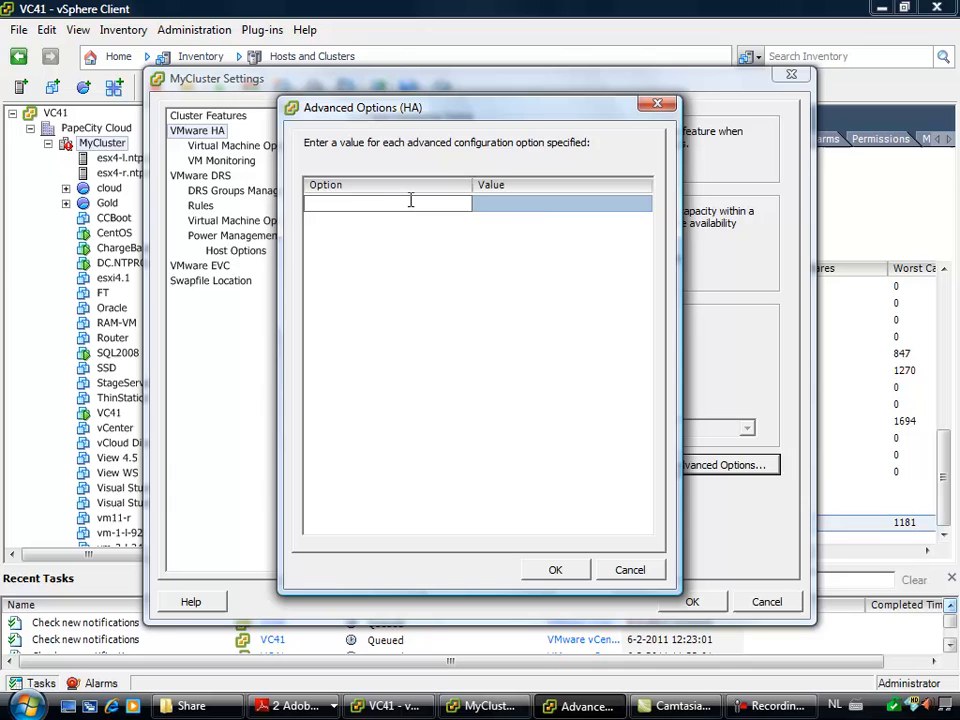
text(das.slotMemInMB)
click(562, 203)
text(2)
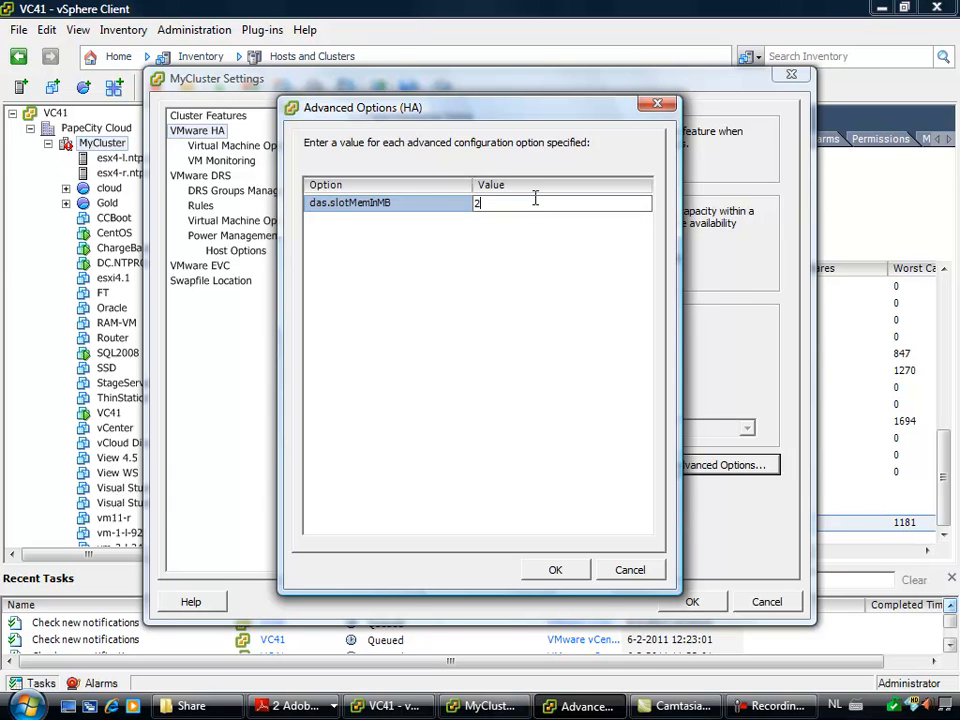
text(56)
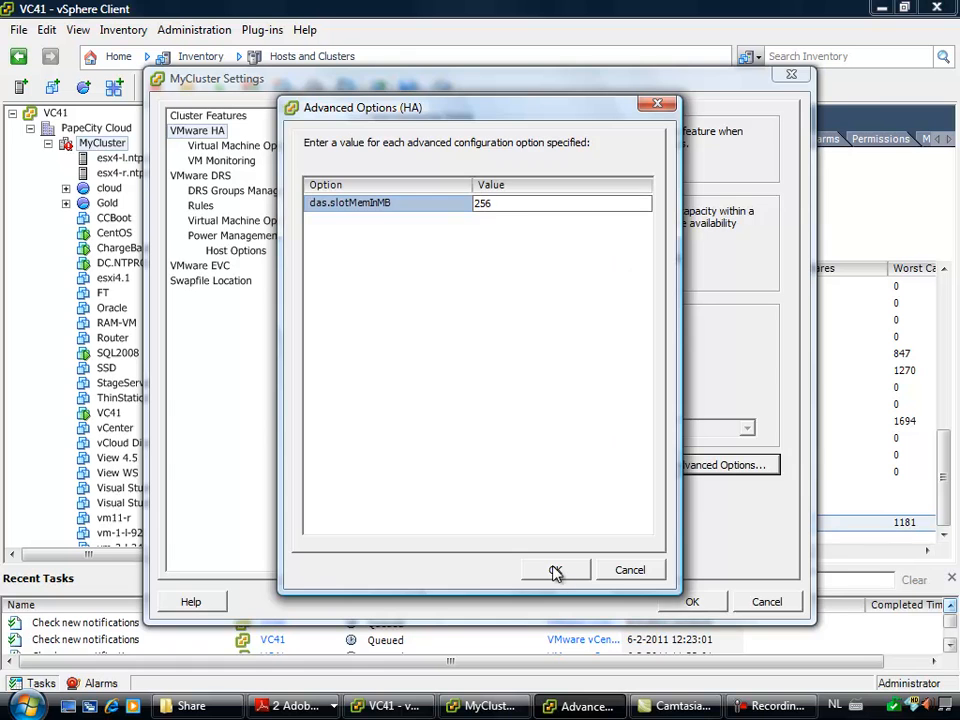
click(556, 570)
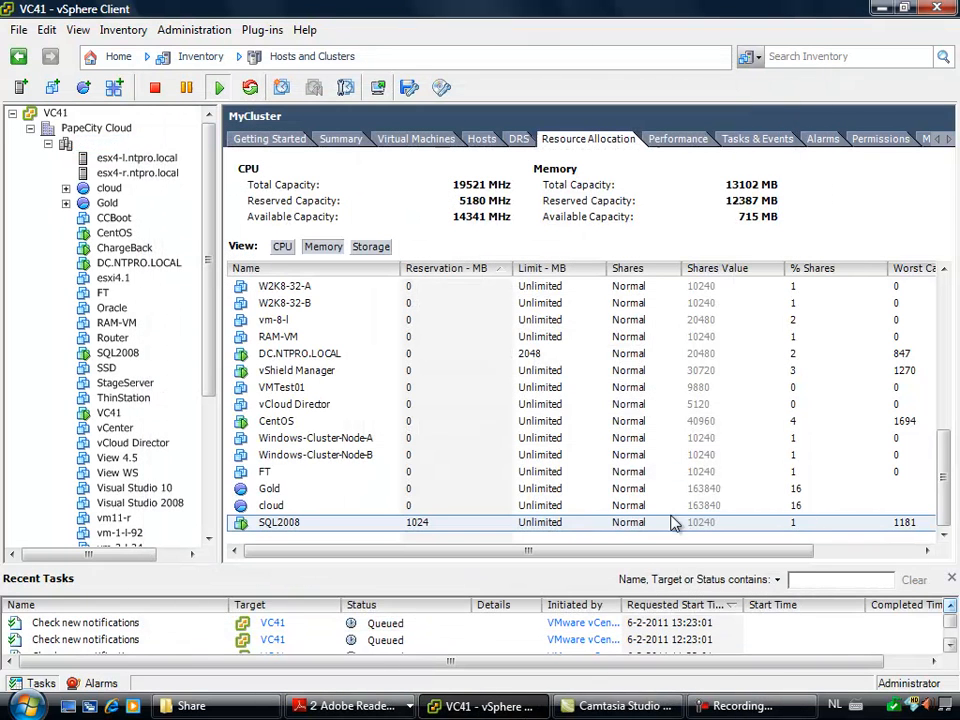
Review MyCluster's HA runtime info, now a 256 MB slot with 50 slots and 8 available, then dismiss it
click(102, 143)
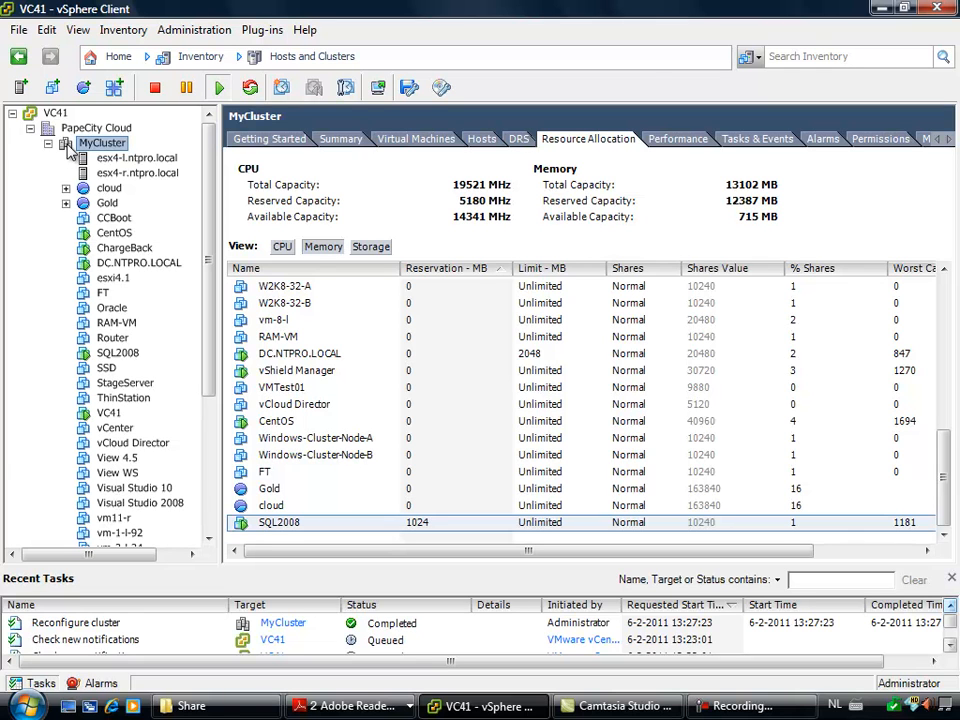
right_click(101, 143)
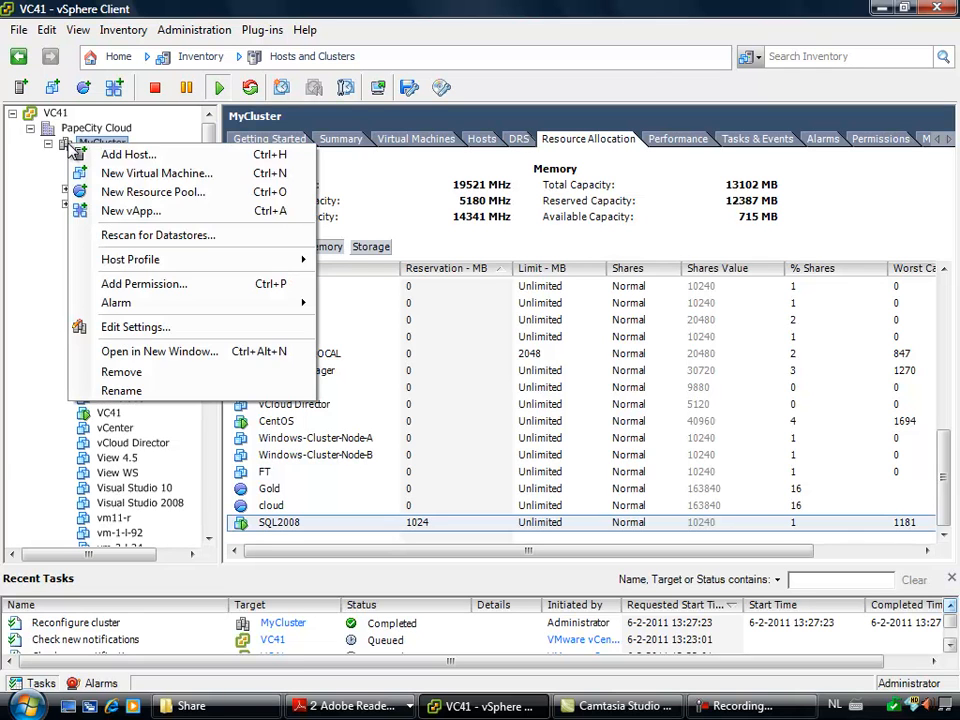
mouse_move(135, 327)
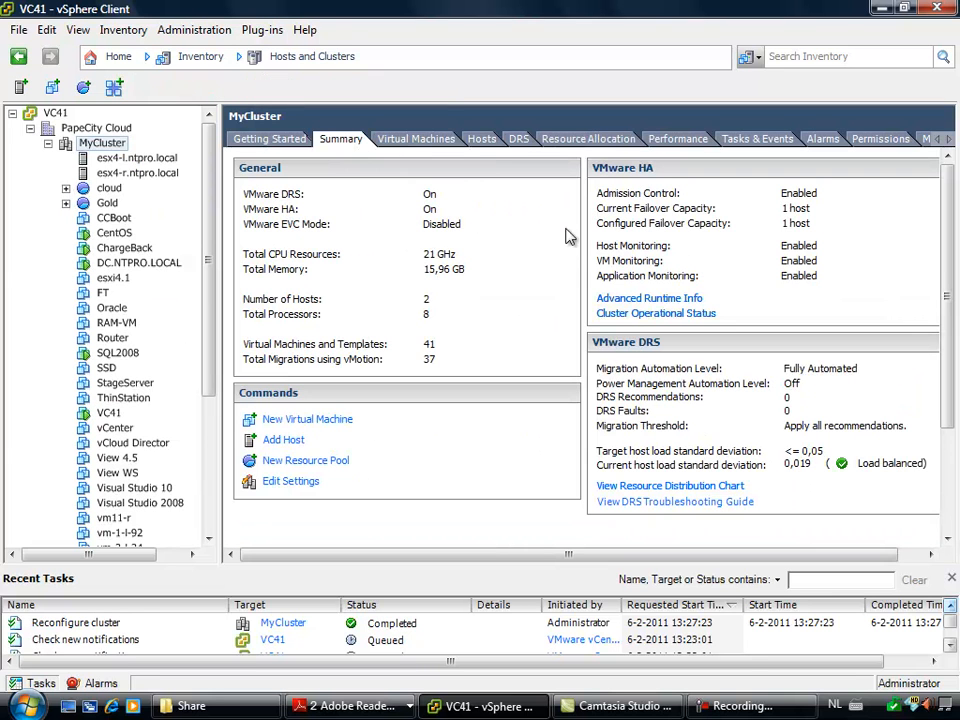
click(648, 298)
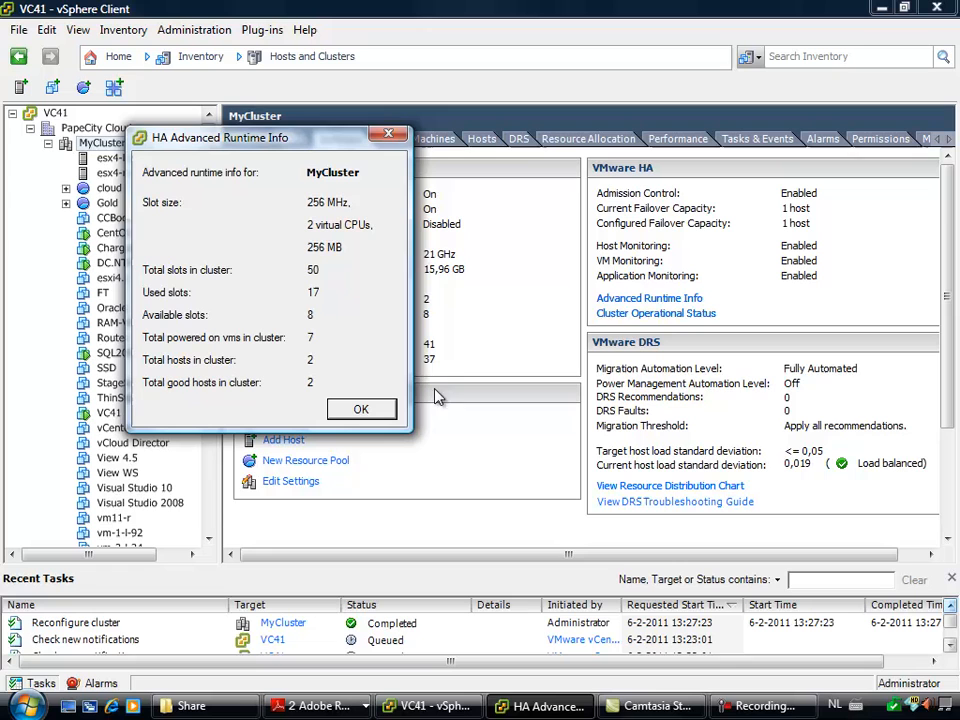
mouse_move(318, 258)
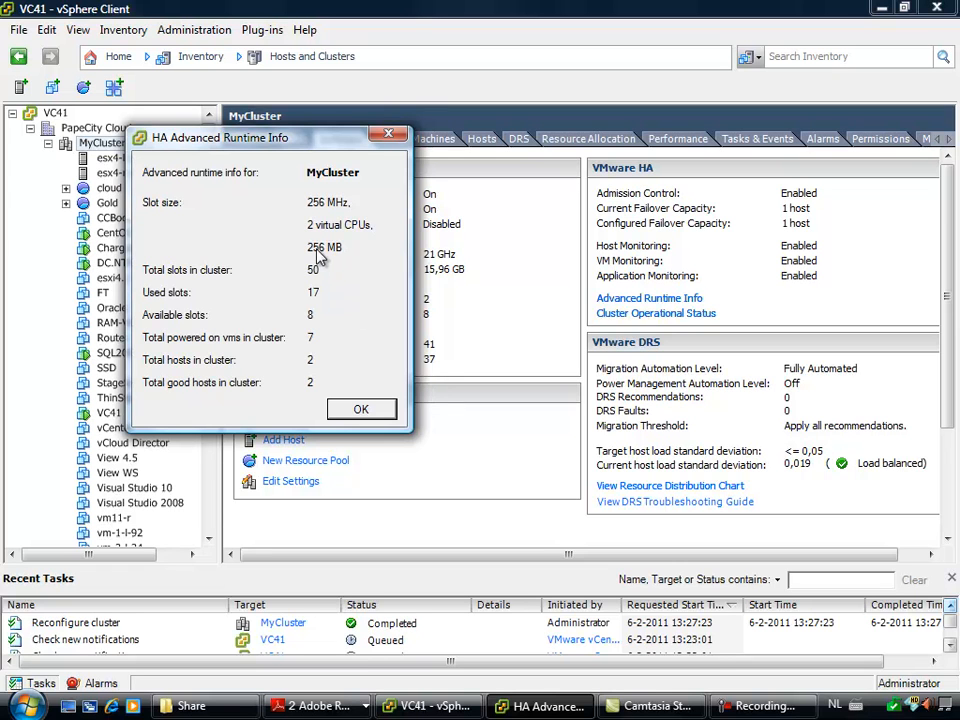
mouse_move(328, 281)
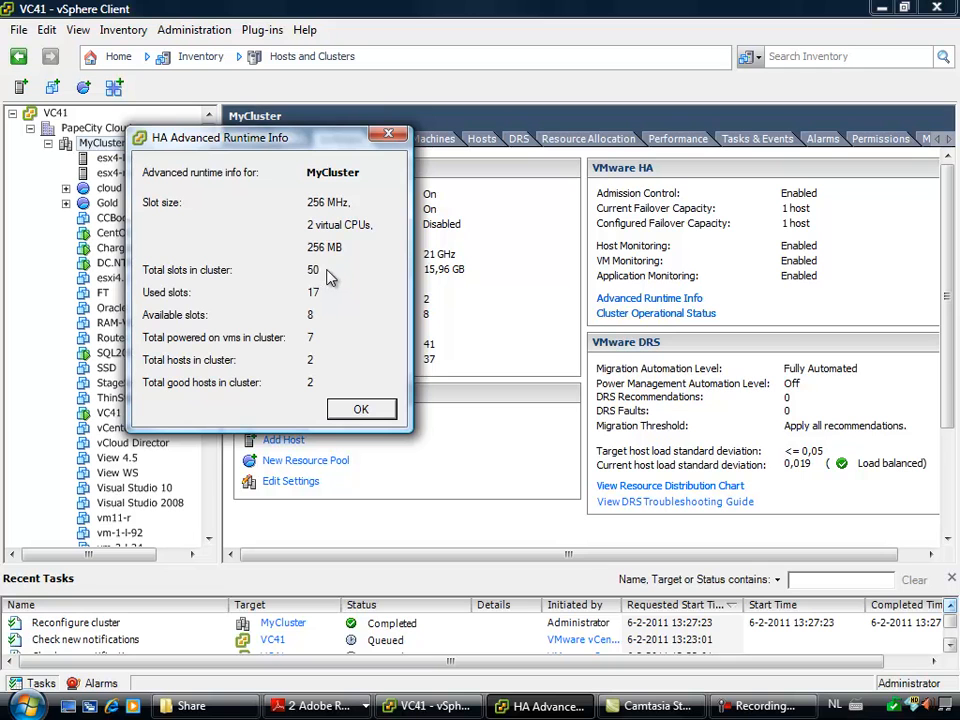
mouse_move(372, 417)
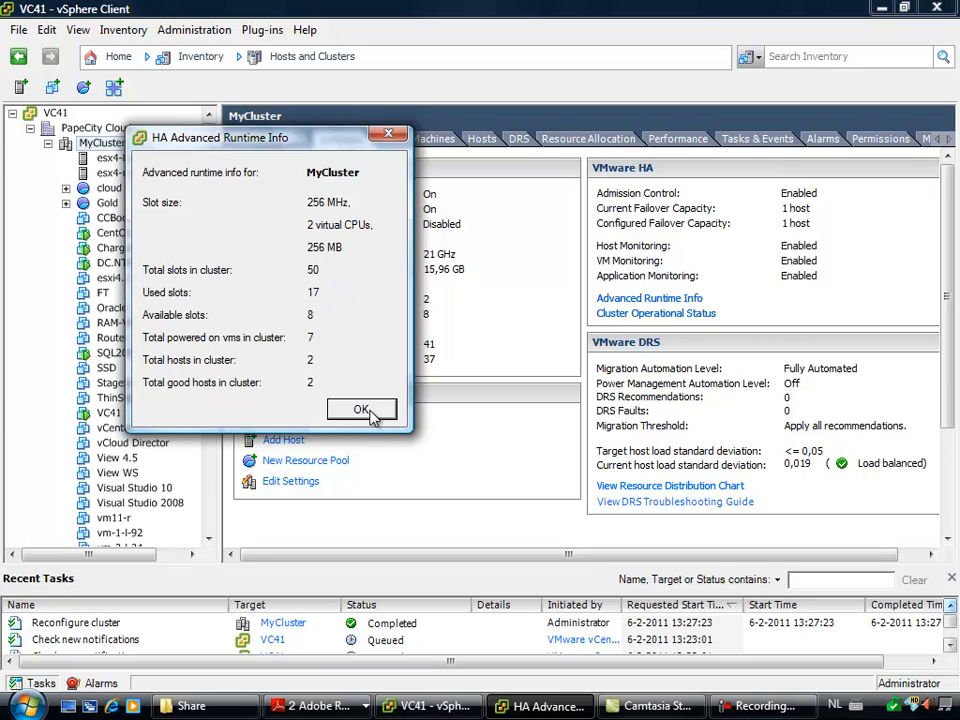
click(361, 410)
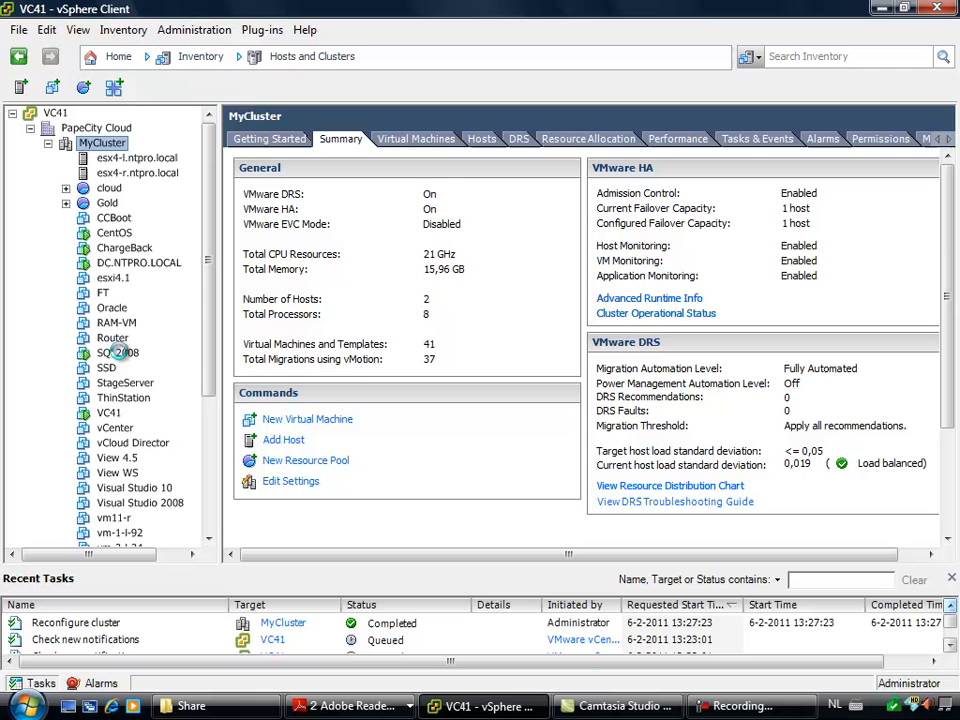
Open the SQL2008 virtual machine's Getting Started page and scroll the inventory tree
click(118, 352)
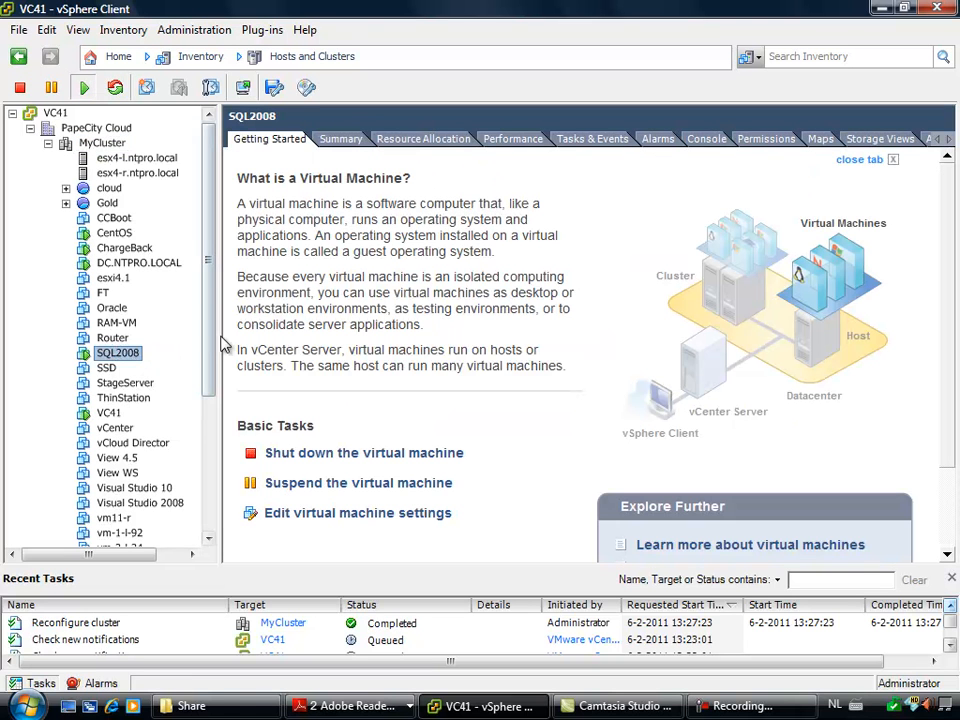
scroll(down, 3)
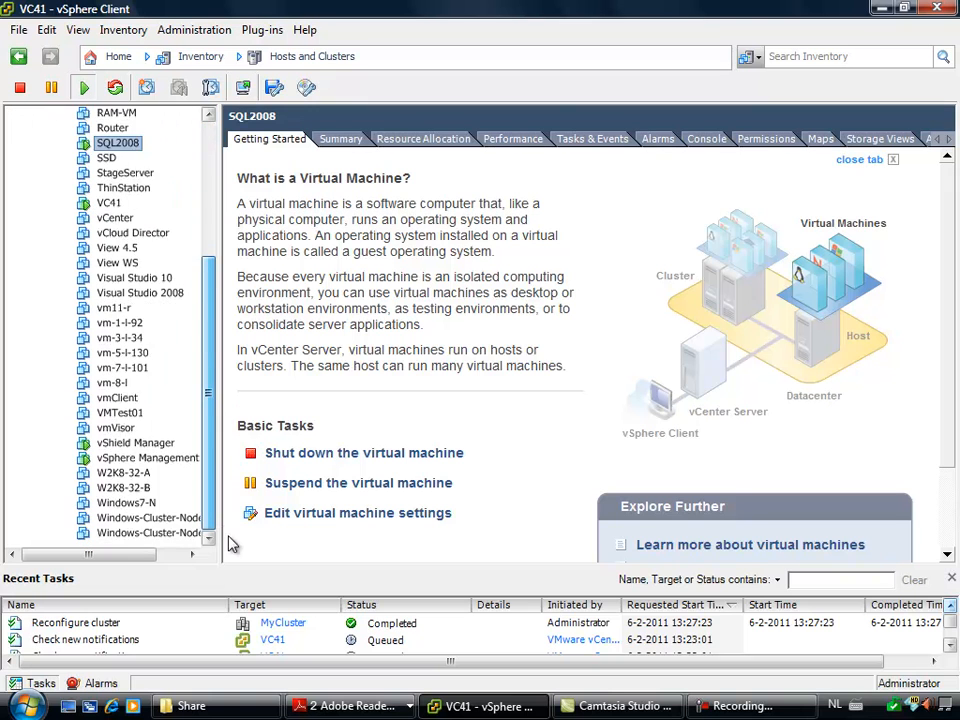
scroll(up, 3)
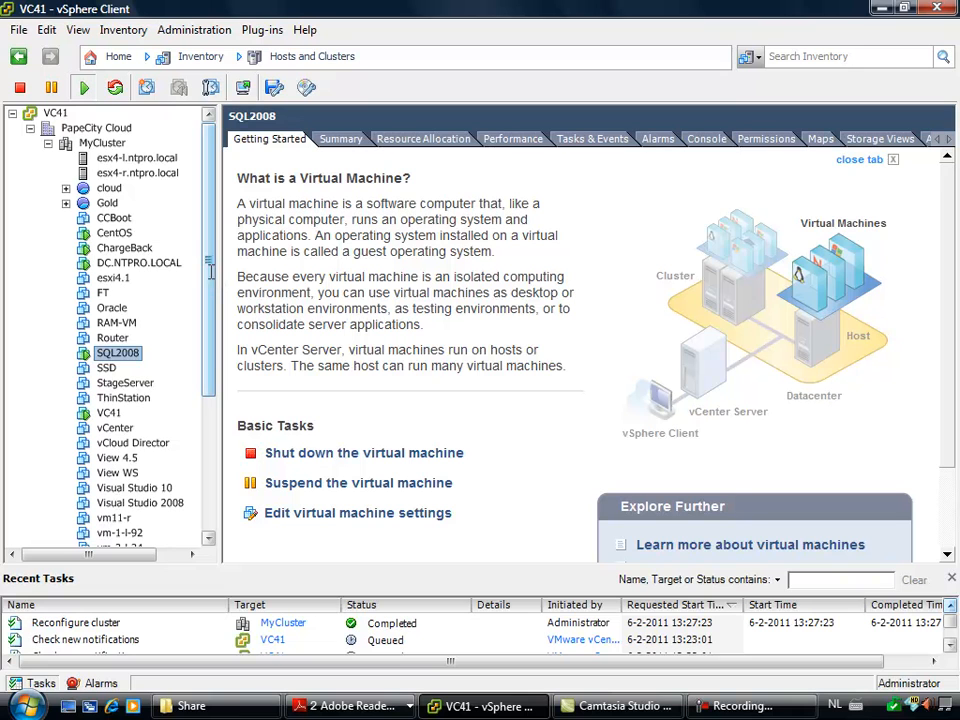
click(738, 705)
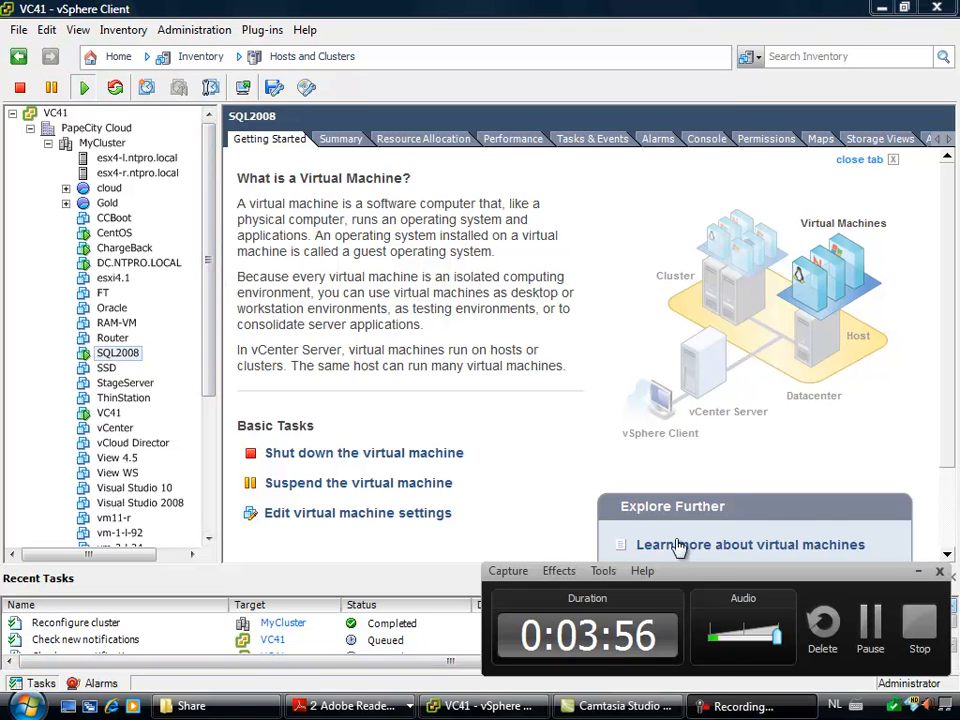